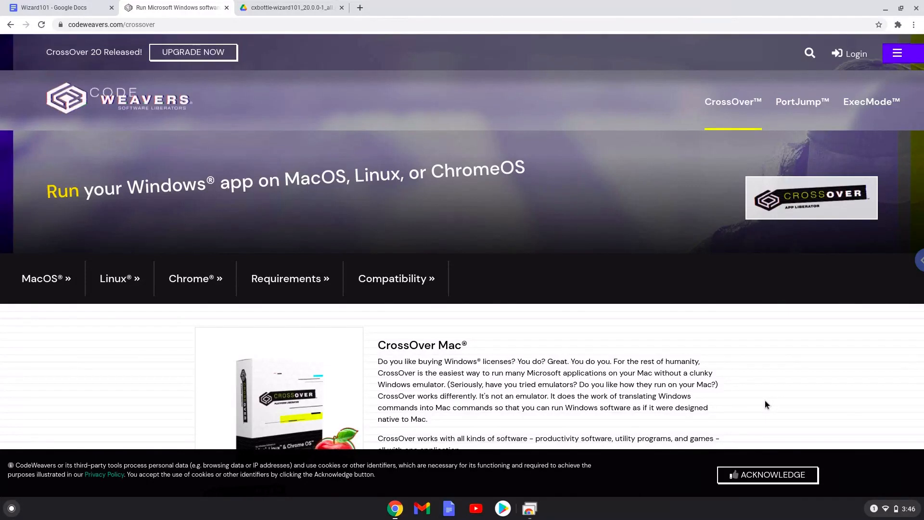
mouse_move(878, 497)
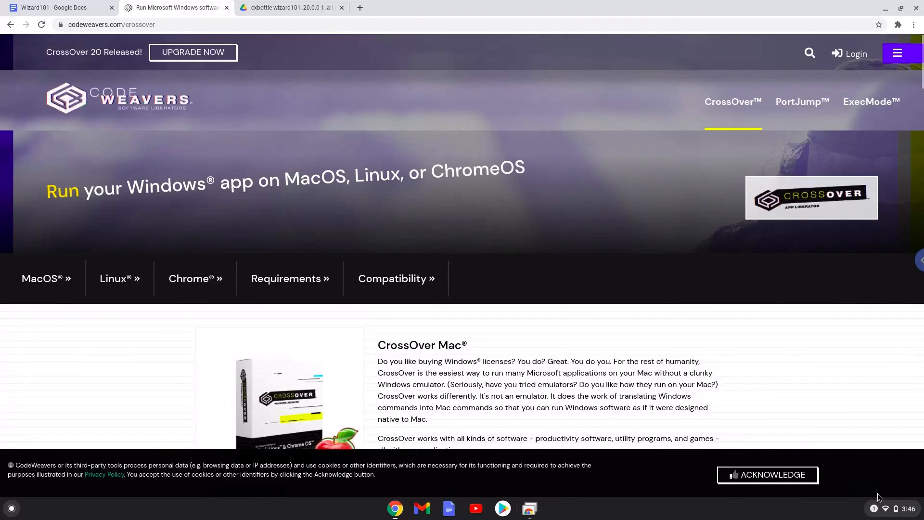
Step: Turn on Linux (Beta) in Settings and install it with the recommended disk size
click(896, 508)
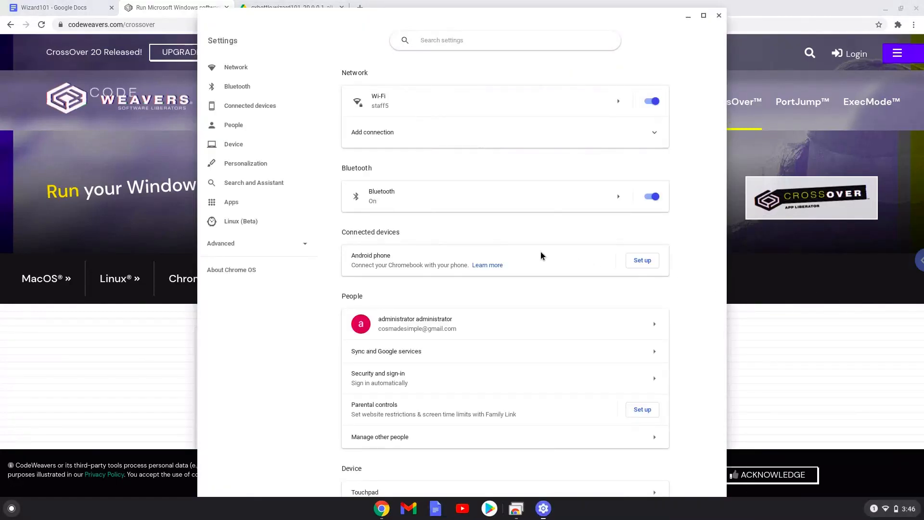
mouse_move(277, 228)
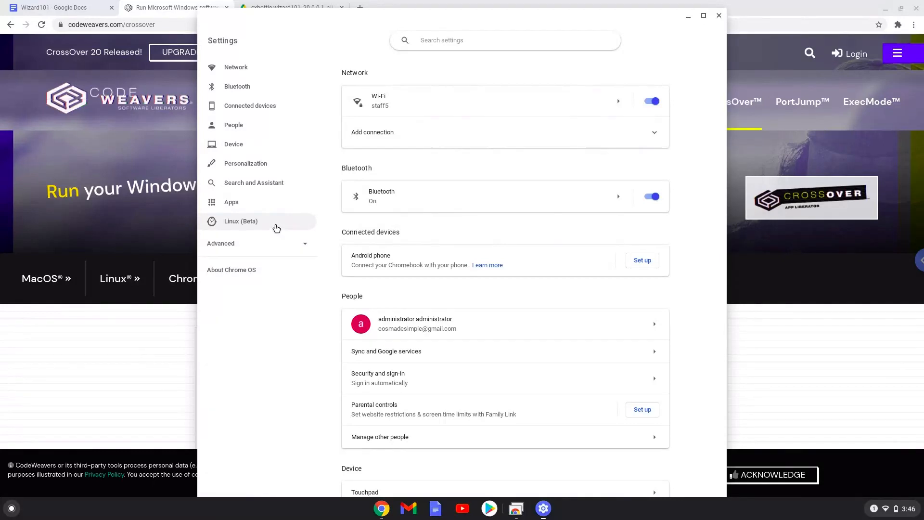
click(240, 221)
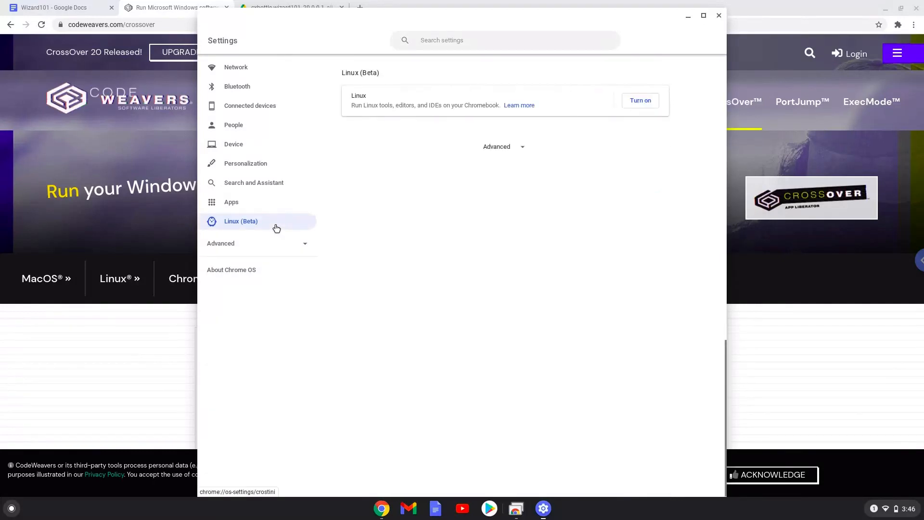
mouse_move(565, 127)
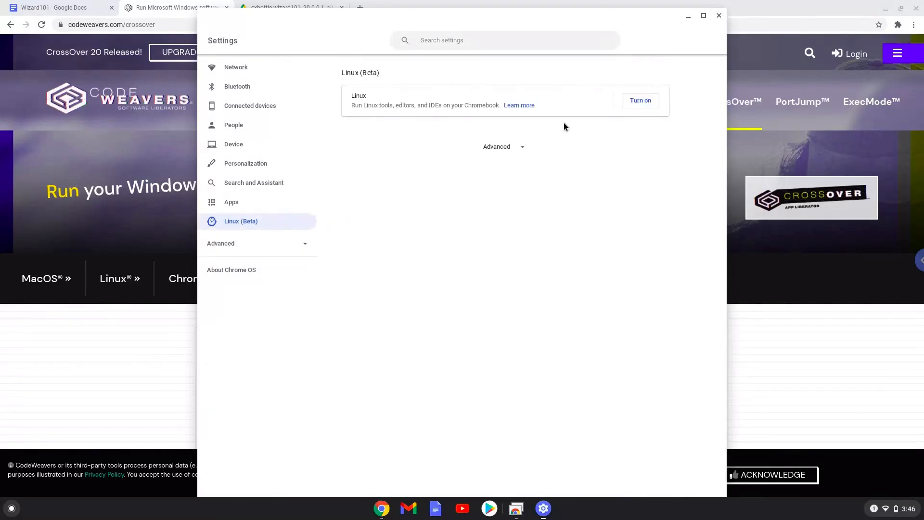
click(640, 100)
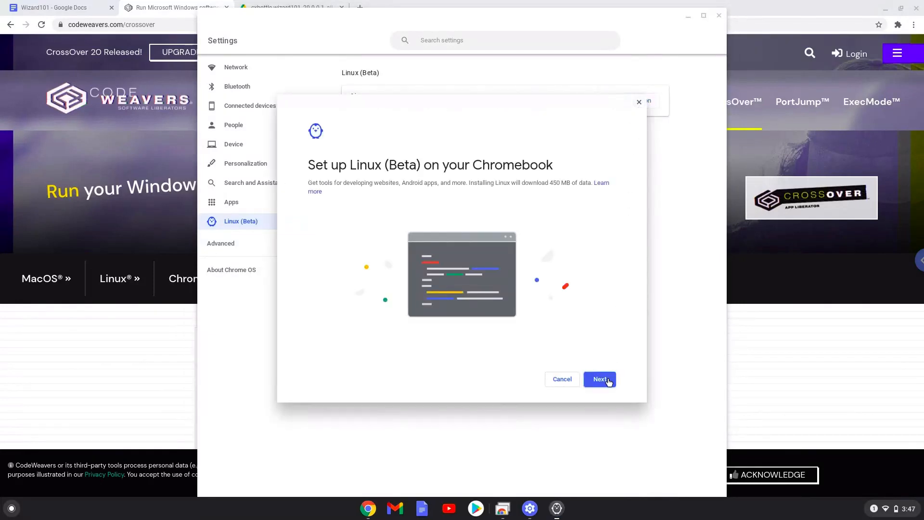
click(599, 379)
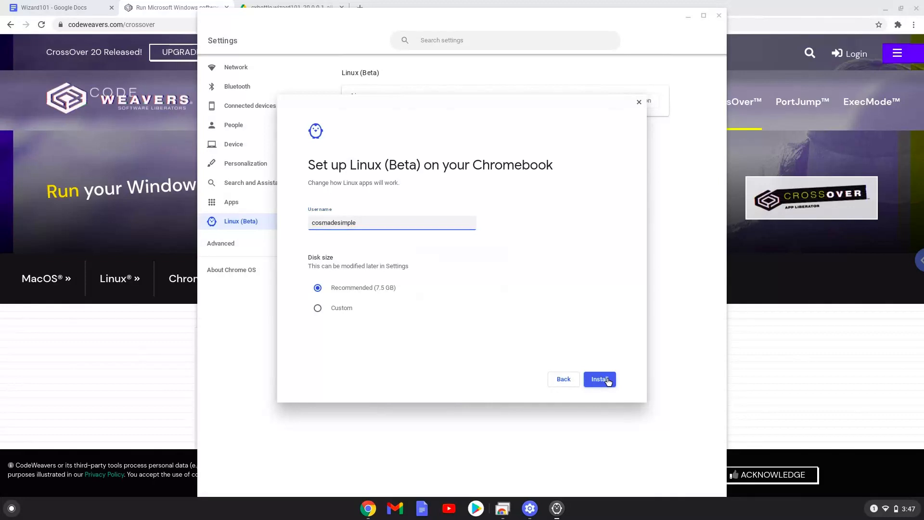
click(600, 379)
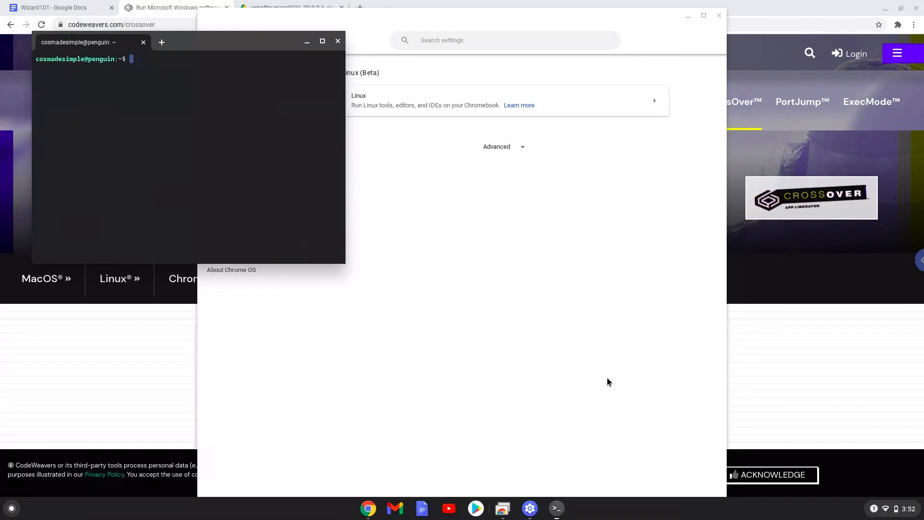
mouse_move(542, 295)
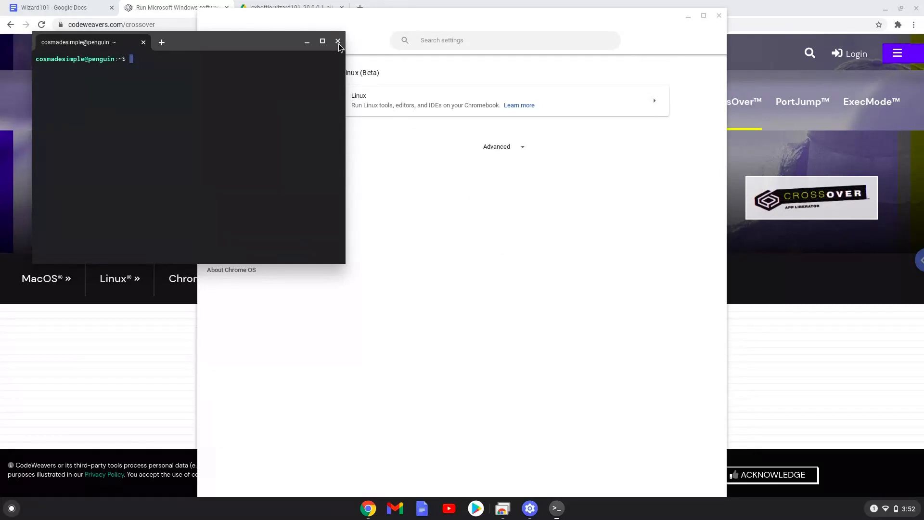
Step: Close the new Linux terminal and the Settings window
click(338, 41)
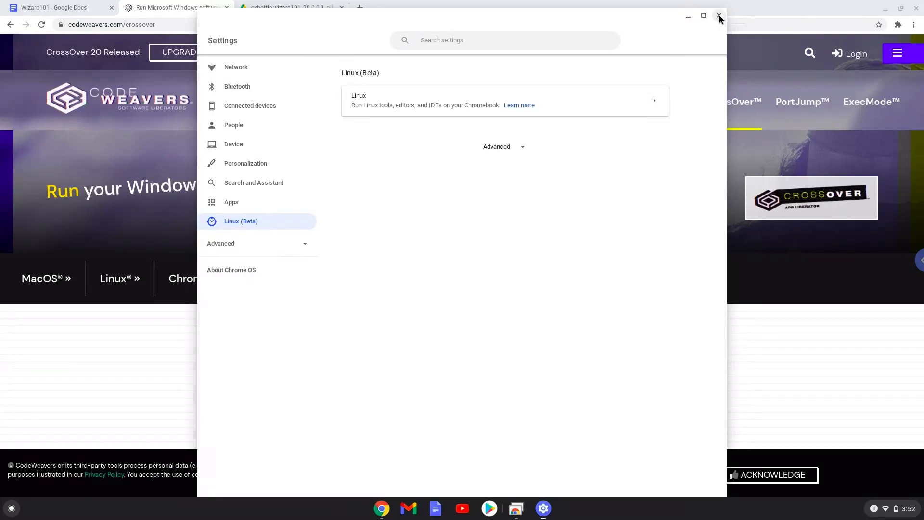
click(719, 17)
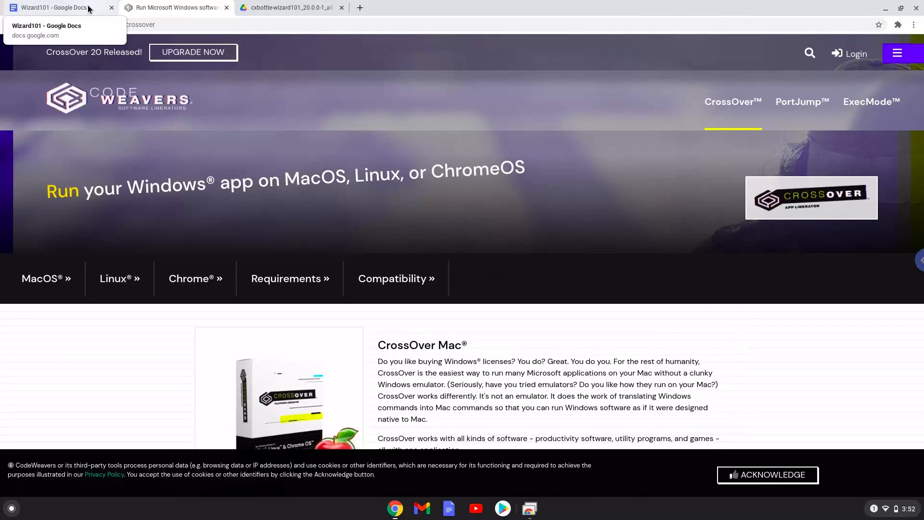
Step: Copy the 'sudo dpkg --add-architecture i386' command from the Wizard101 notes document
click(53, 7)
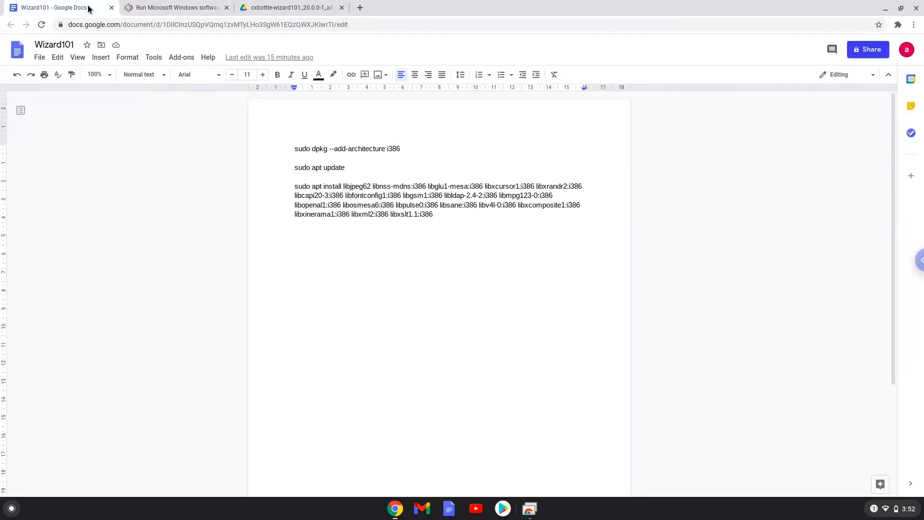
mouse_move(293, 125)
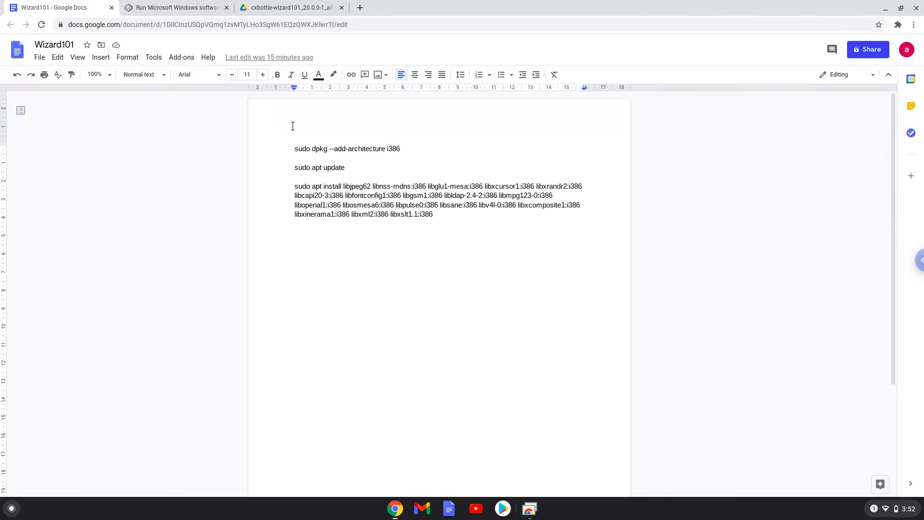
double_click(320, 148)
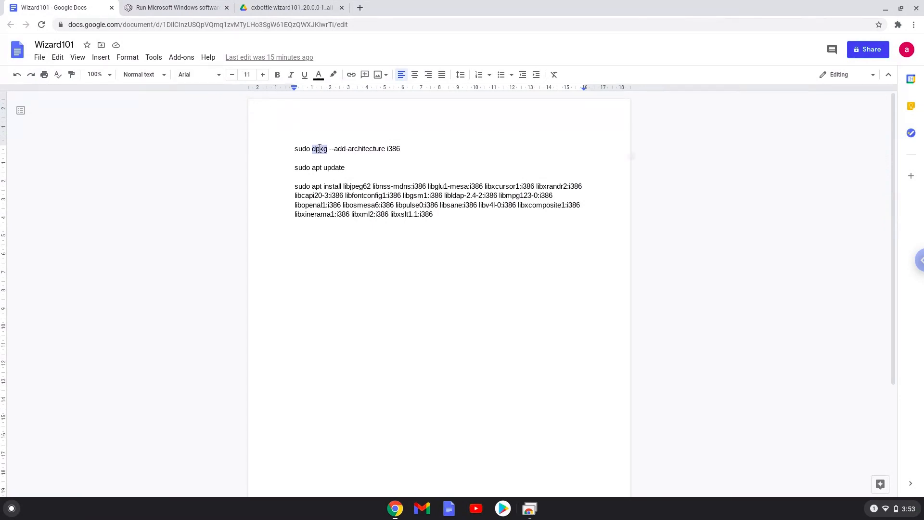
right_click(318, 148)
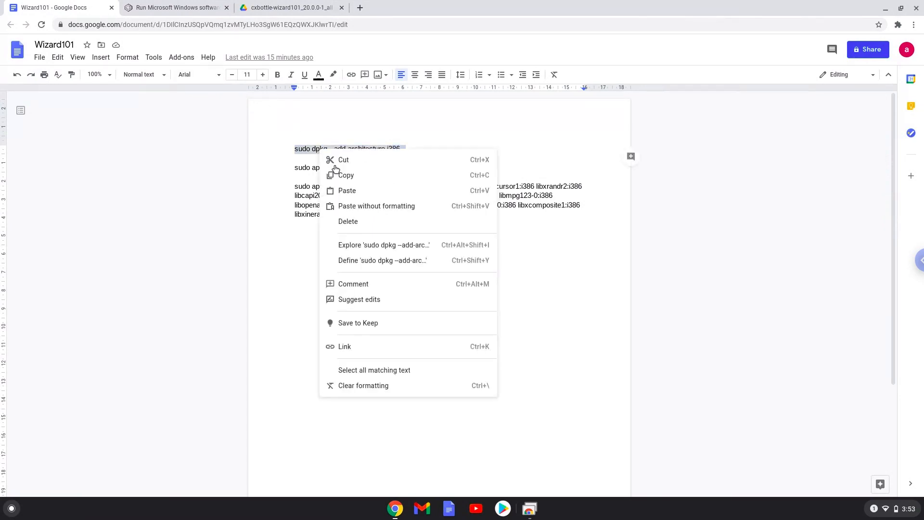
click(165, 369)
text(terminal)
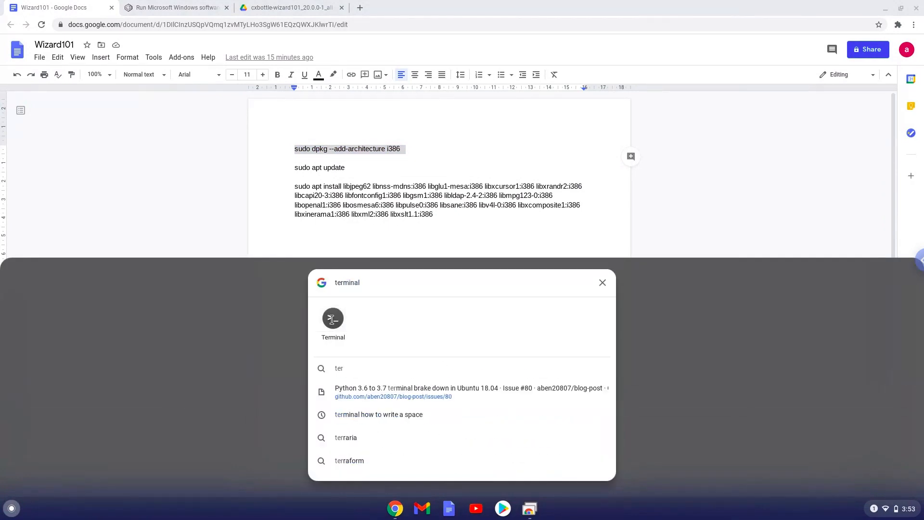
Step: Launch the Linux Terminal maximized and run 'sudo dpkg --add-architecture i386'
click(332, 318)
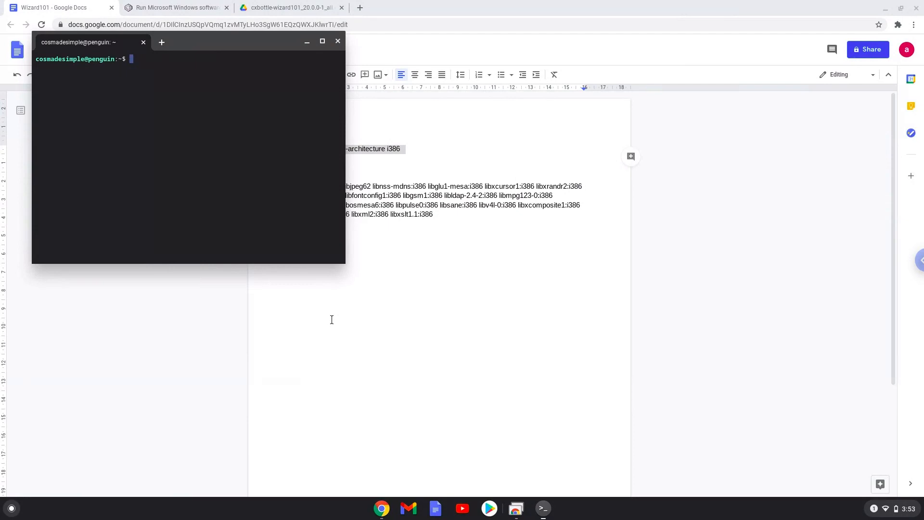
mouse_move(219, 48)
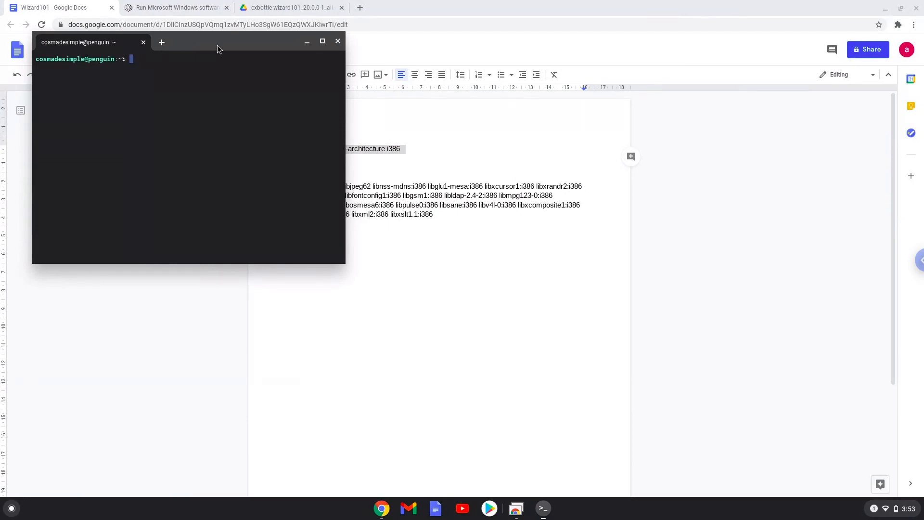
click(323, 42)
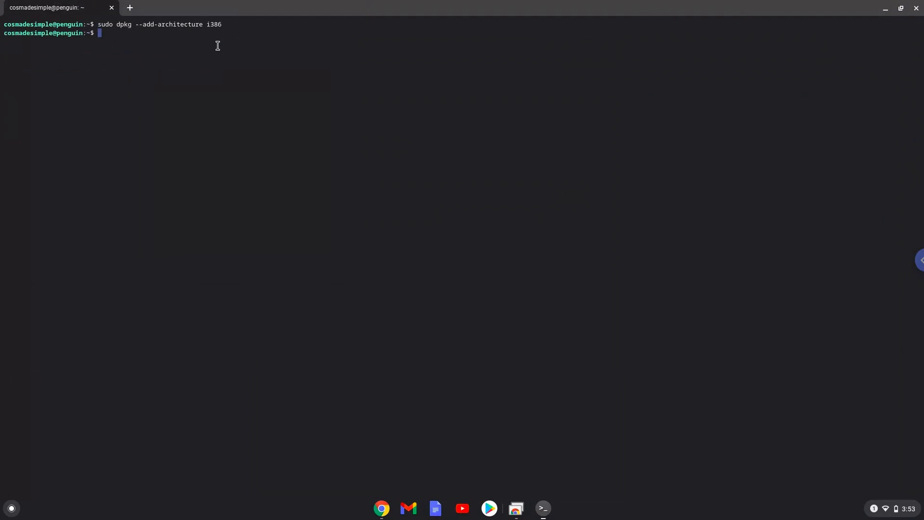
mouse_move(378, 496)
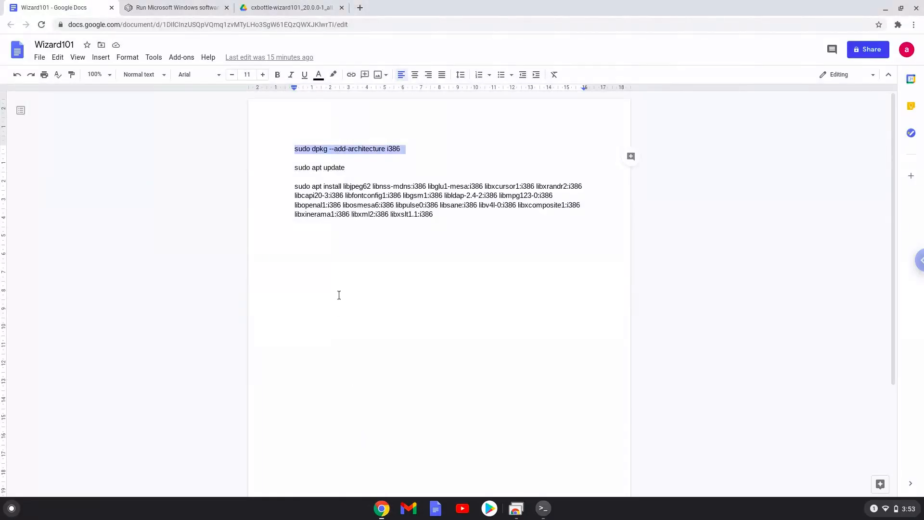
Step: Copy 'sudo apt update' from the notes, run it in Terminal, and return to the notes
double_click(301, 167)
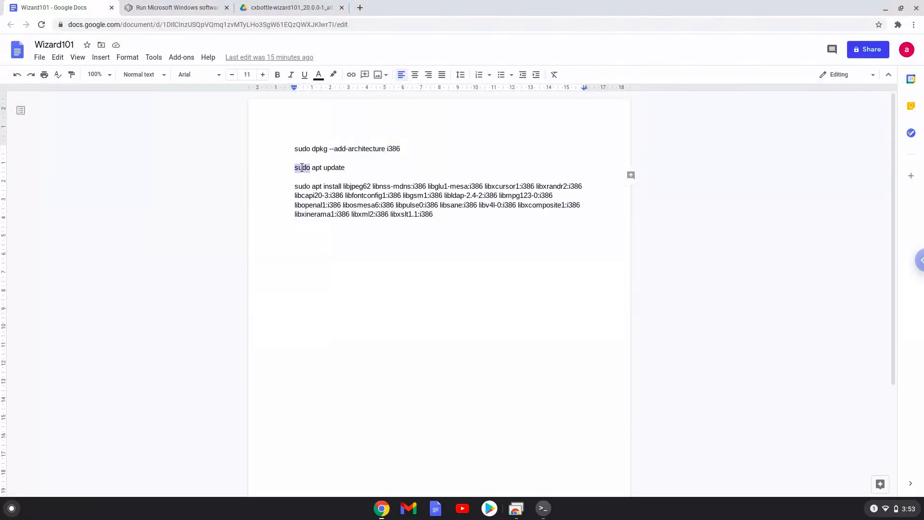
right_click(302, 167)
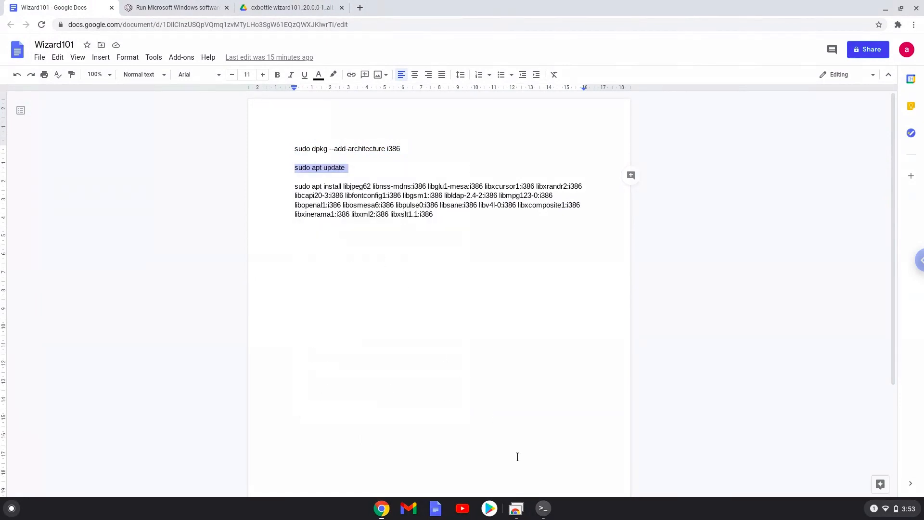
click(541, 507)
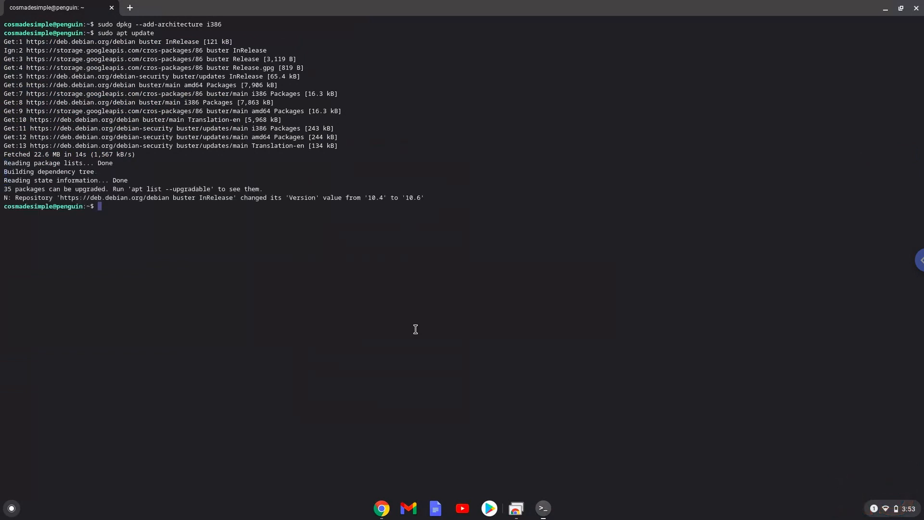
mouse_move(382, 508)
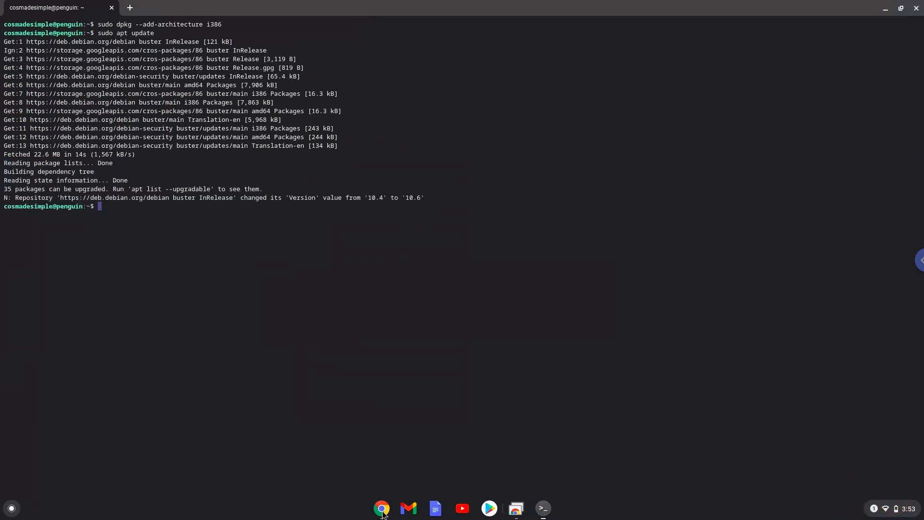
click(381, 507)
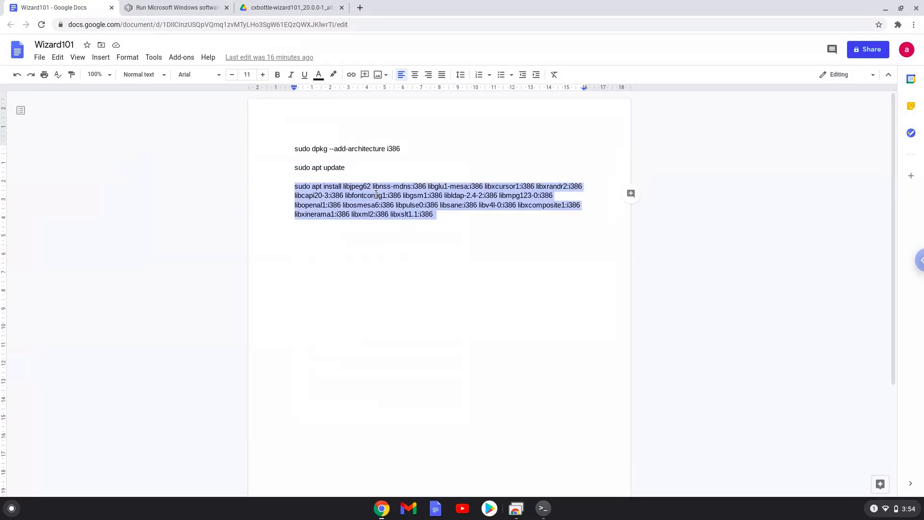
Step: Run the long 'sudo apt install' line of i386 libraries in Terminal, answering 'y'
right_click(378, 204)
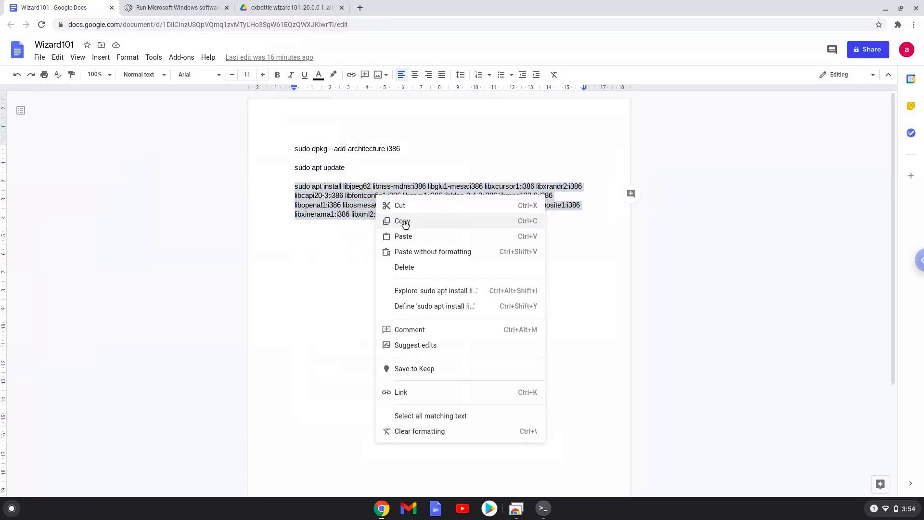
click(402, 220)
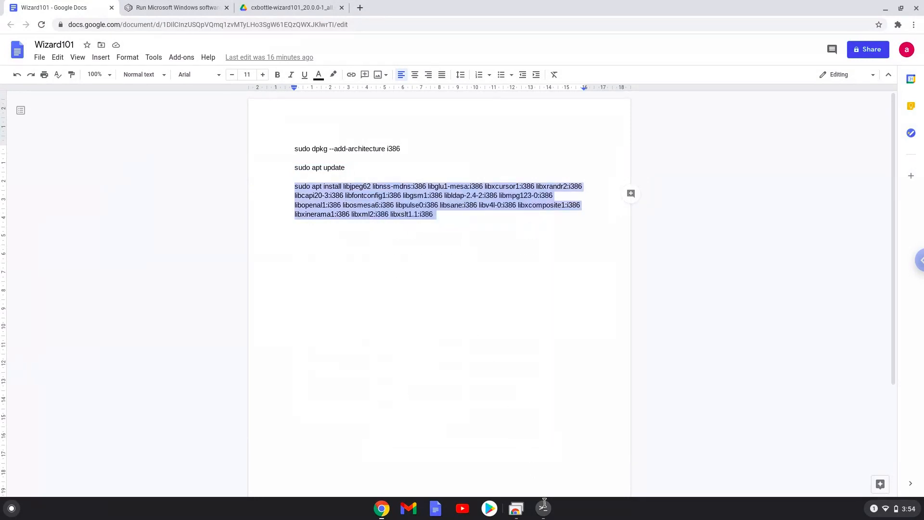
click(542, 508)
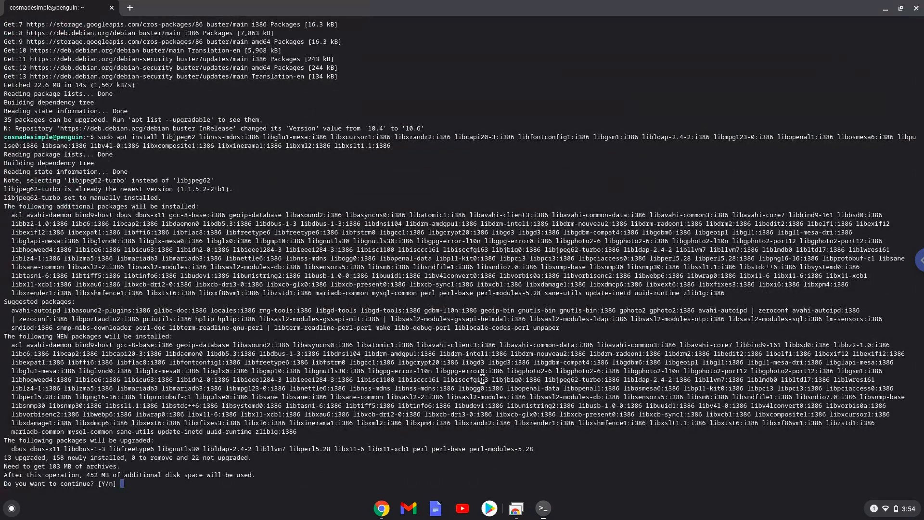
text(y)
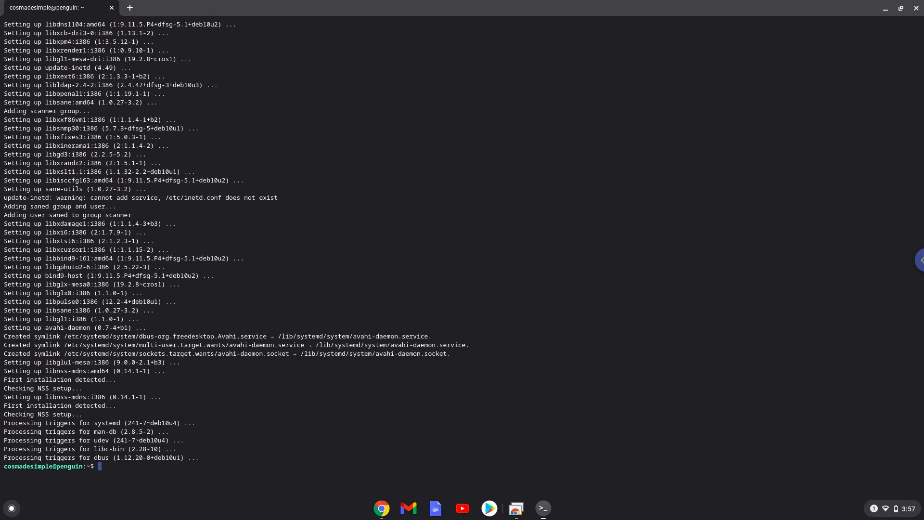
mouse_move(764, 101)
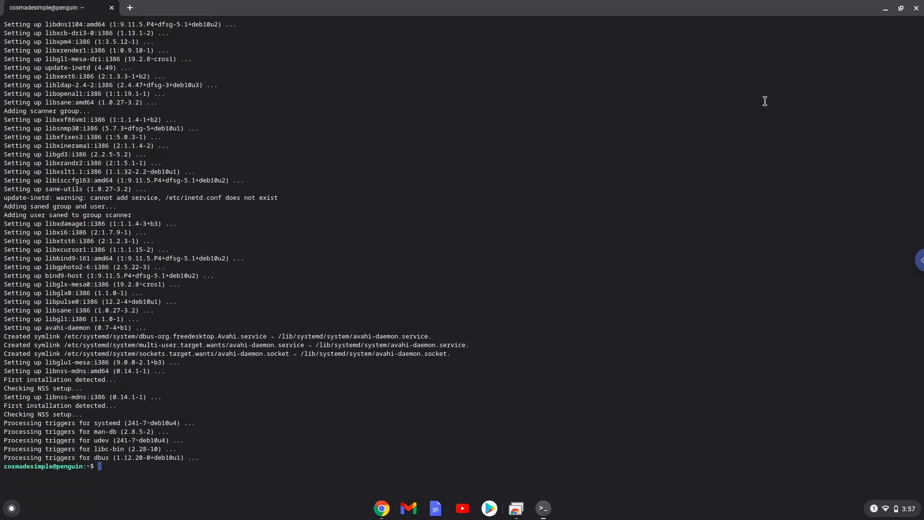
mouse_move(914, 11)
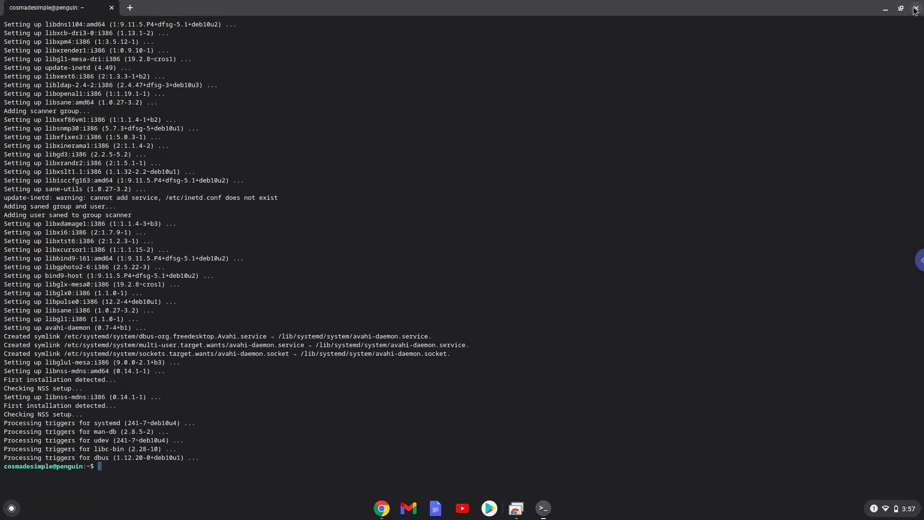
Step: Close the Terminal window and confirm leaving it
click(914, 9)
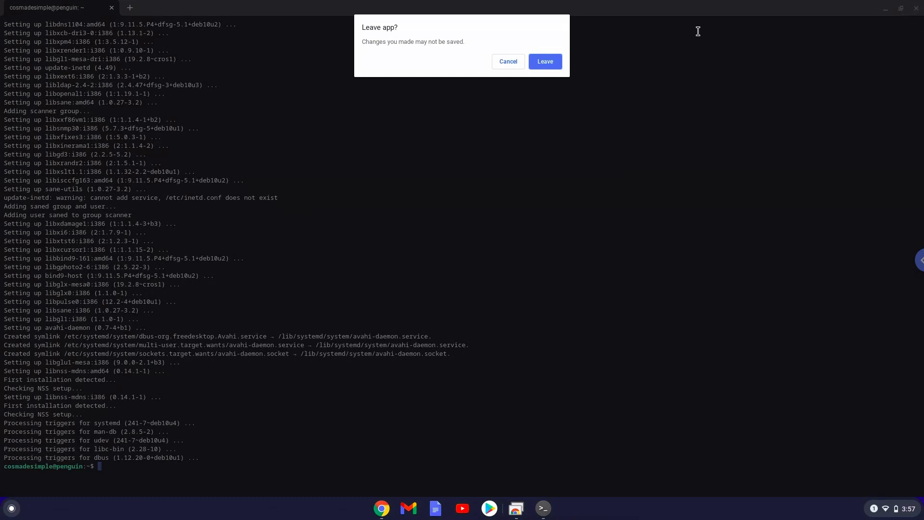
mouse_move(544, 62)
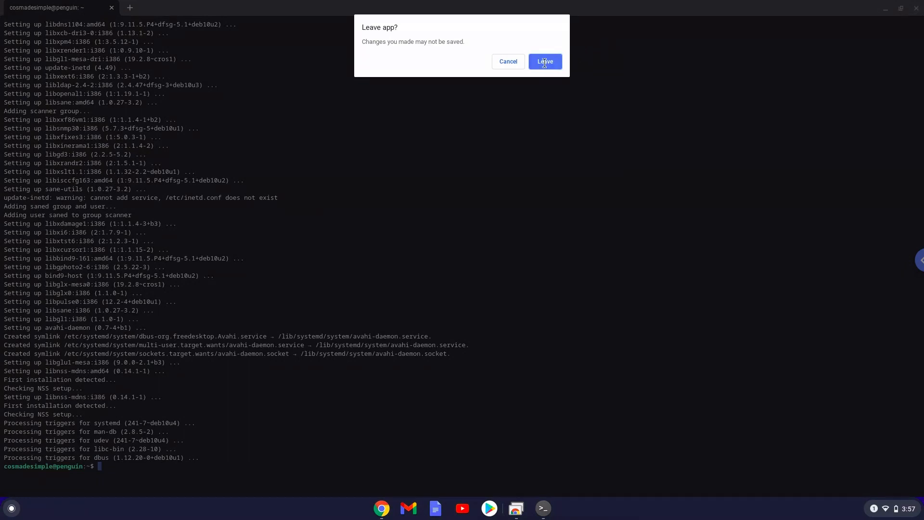
click(543, 62)
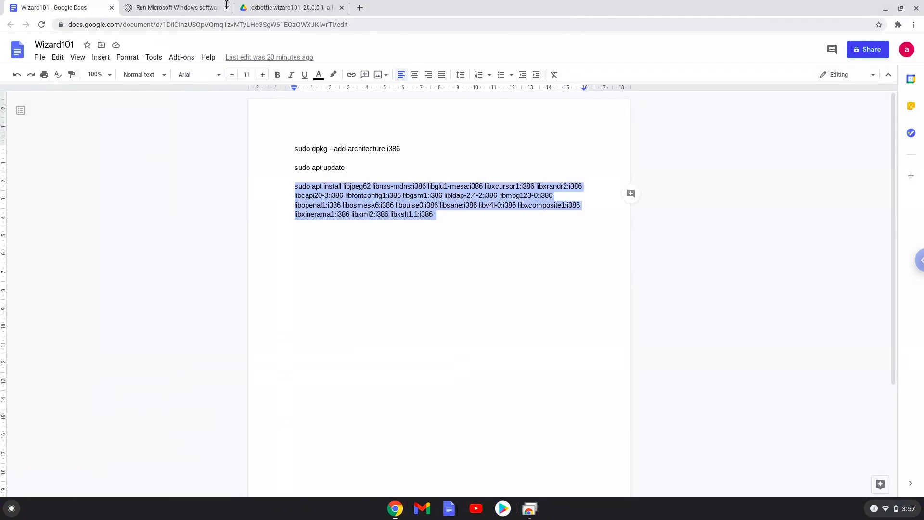
Step: Request the CrossOver Chrome OS free trial from the CodeWeavers product page
click(171, 7)
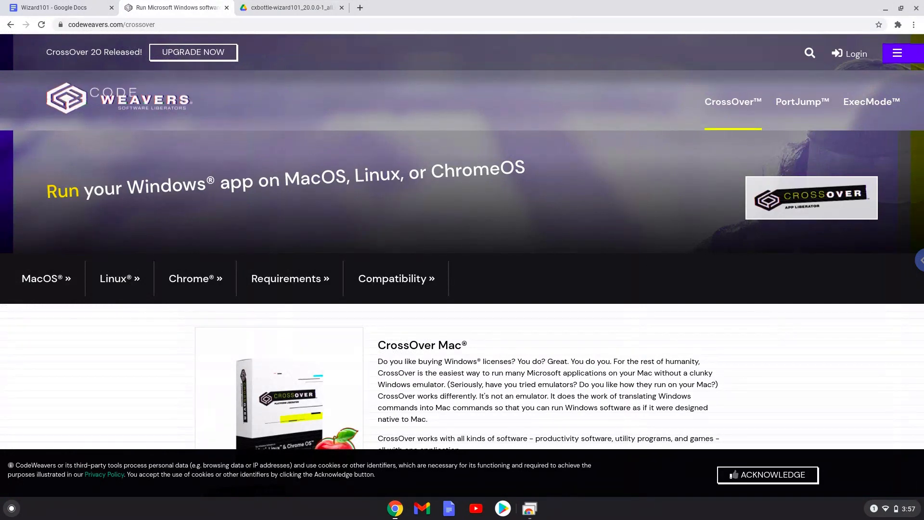
scroll(down, 3)
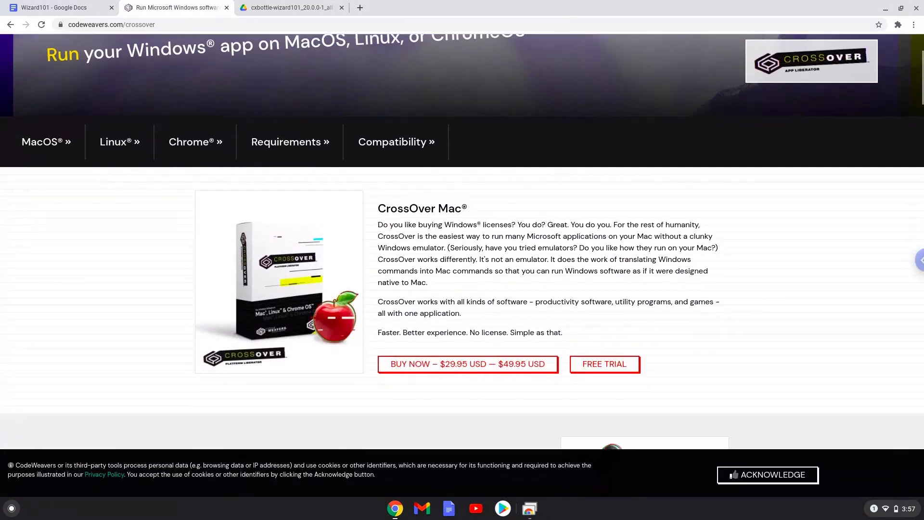
scroll(down, 3)
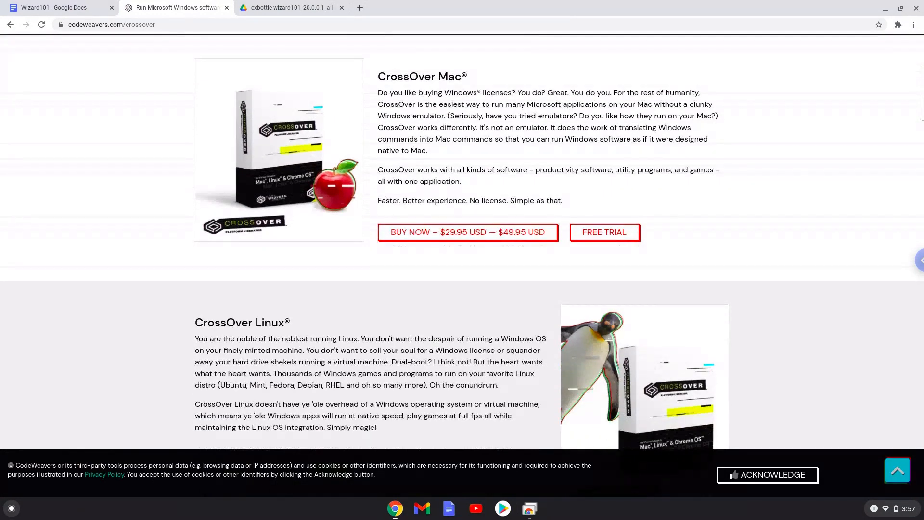
scroll(down, 3)
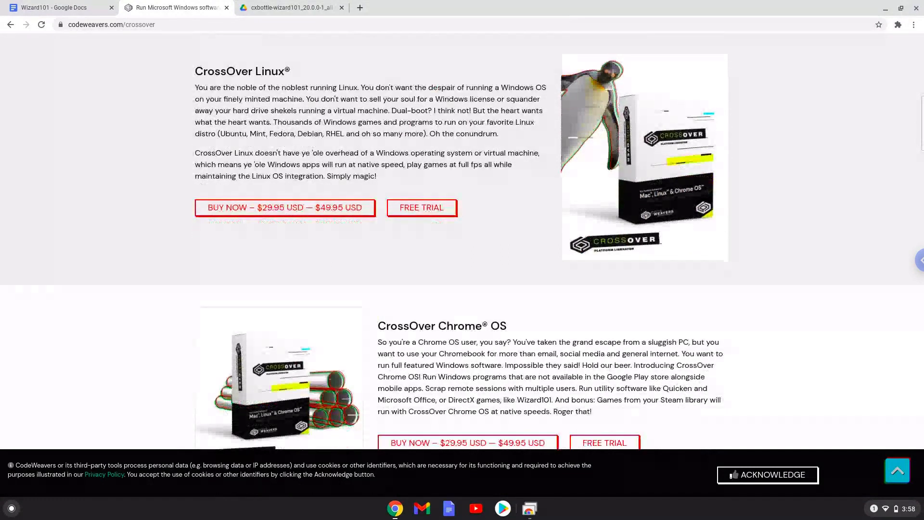
scroll(down, 3)
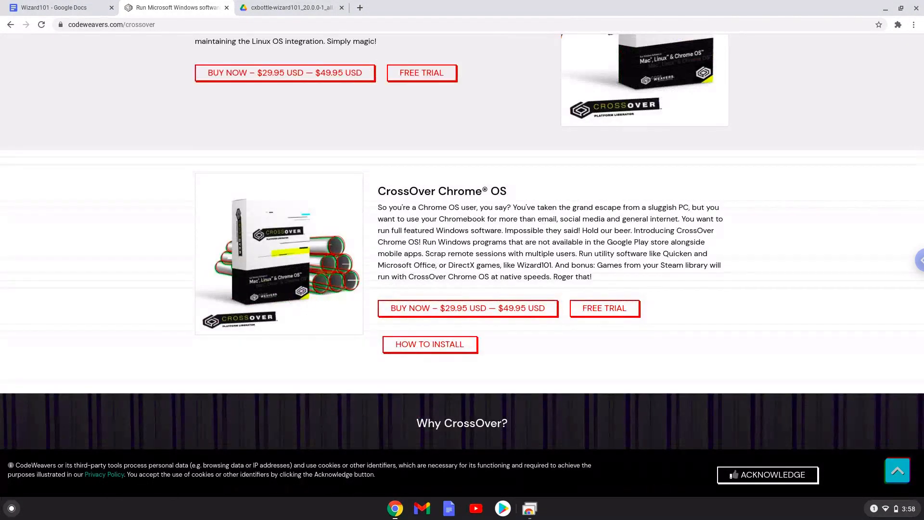
mouse_move(716, 321)
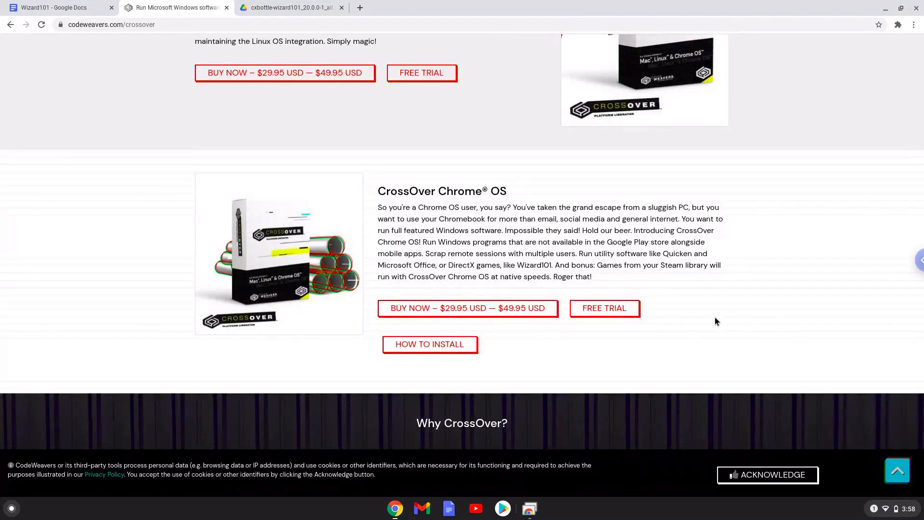
click(604, 308)
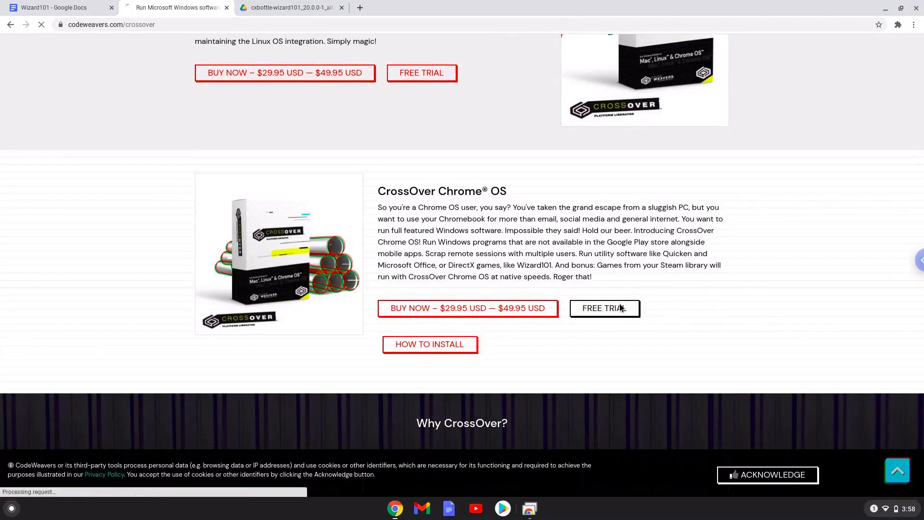
click(604, 308)
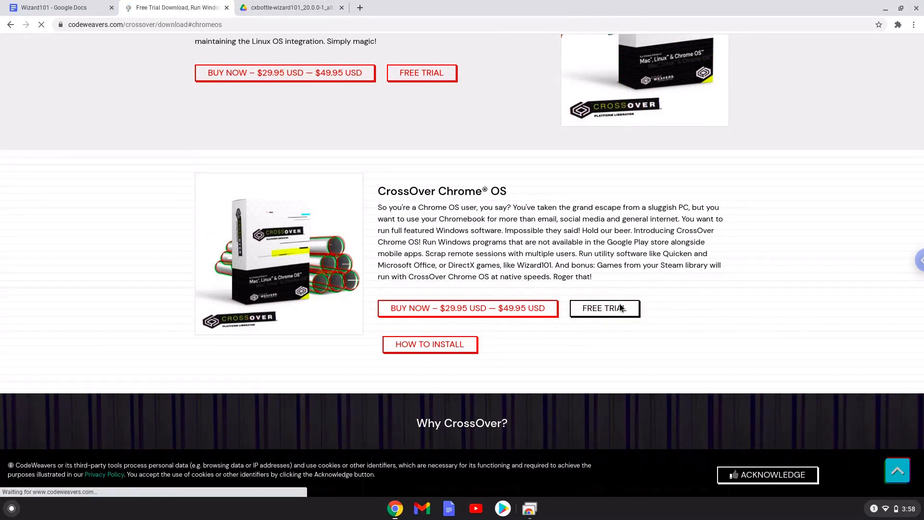
Step: Download the CrossOver Chrome OS 20.0.0 trial package crossover_20.0.0-1.deb
click(604, 308)
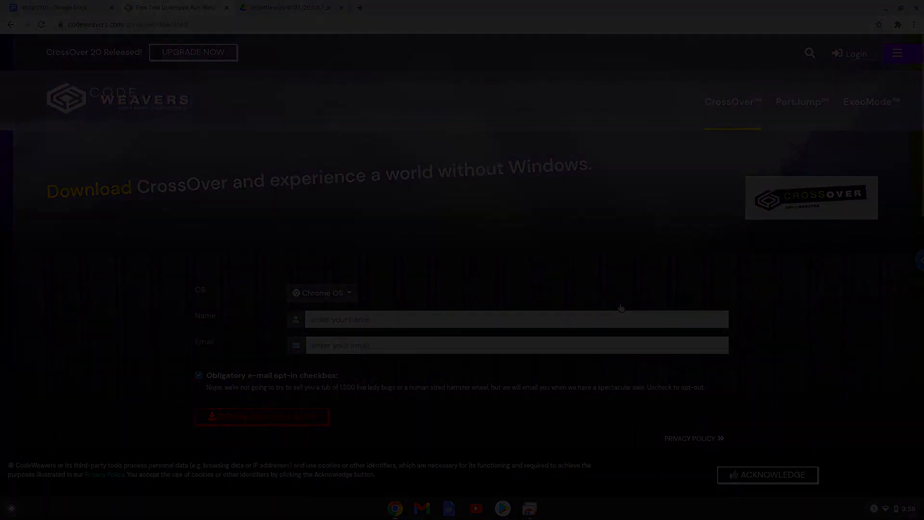
click(262, 415)
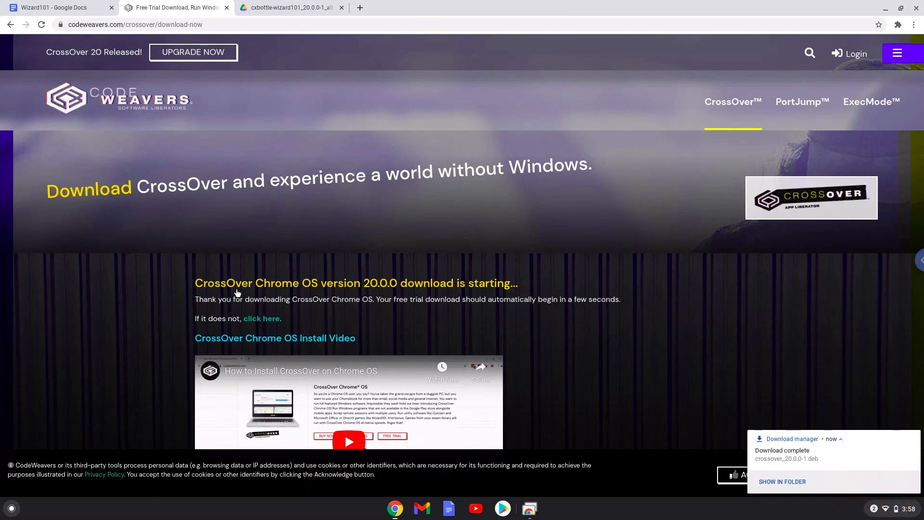
mouse_move(237, 293)
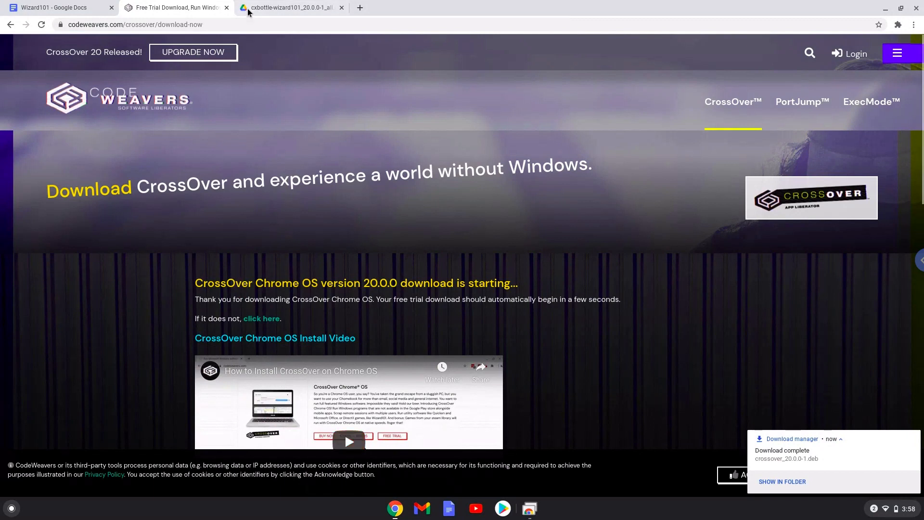
Step: Download cxbottle-wizard101_20.0.0-1_all.deb from Drive despite the virus-scan warning
click(287, 7)
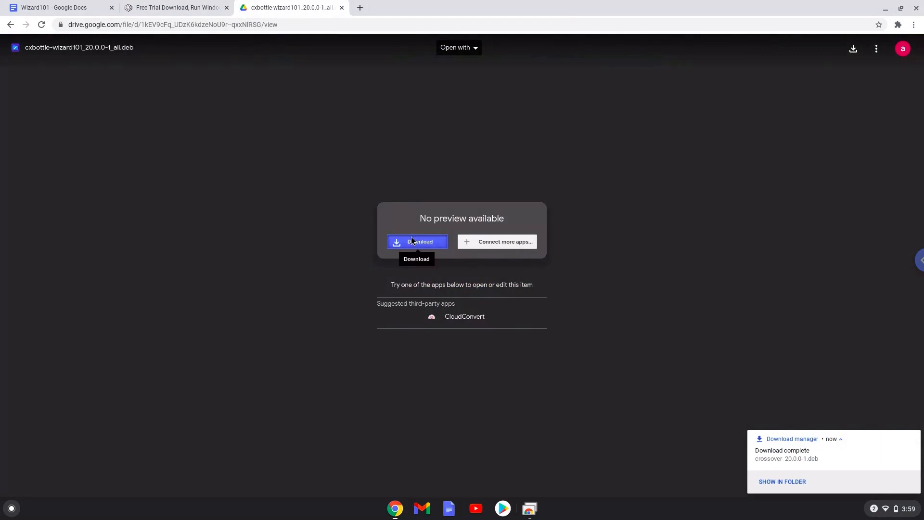
click(417, 241)
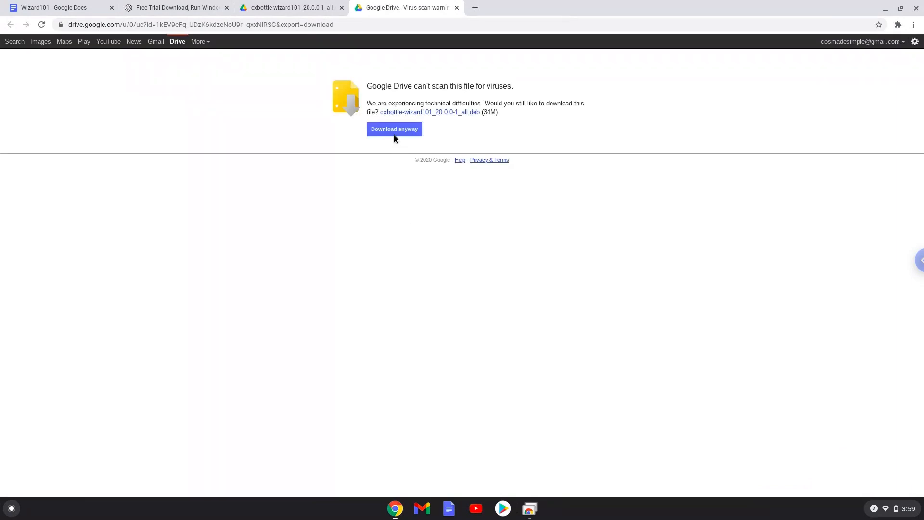
click(394, 129)
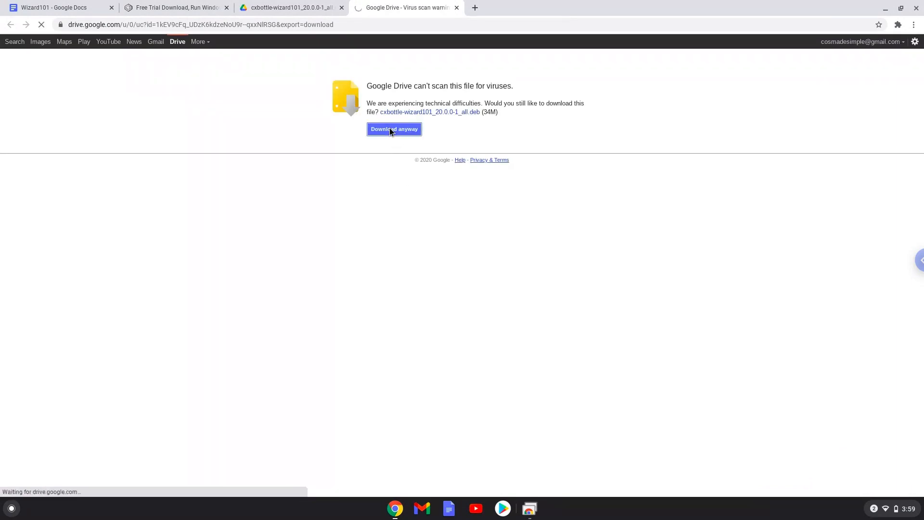
click(393, 128)
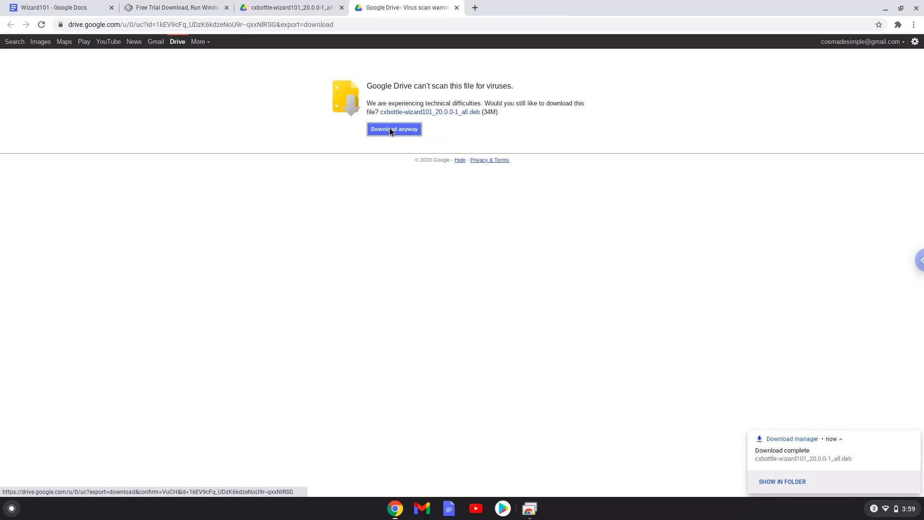
mouse_move(766, 478)
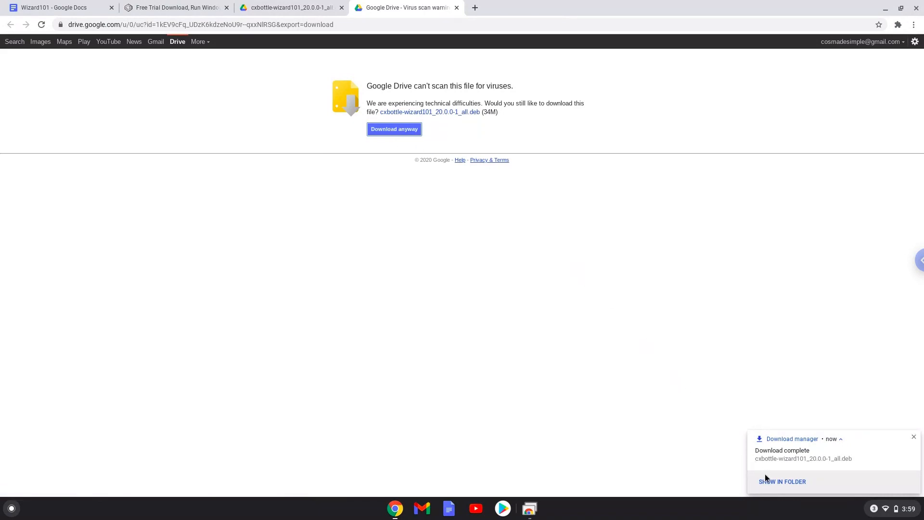
Step: Install crossover_20.0.0-1.deb from Downloads with Linux (Beta) and dismiss the confirmation
click(913, 437)
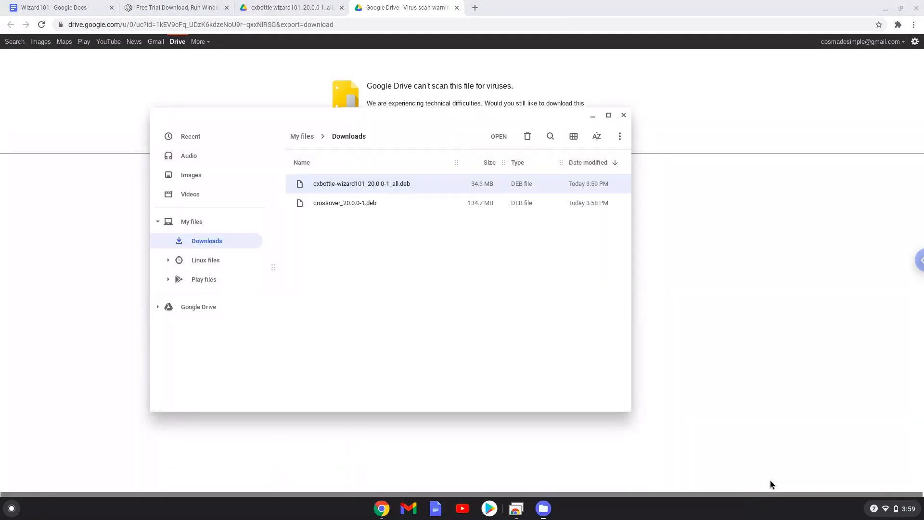
mouse_move(743, 463)
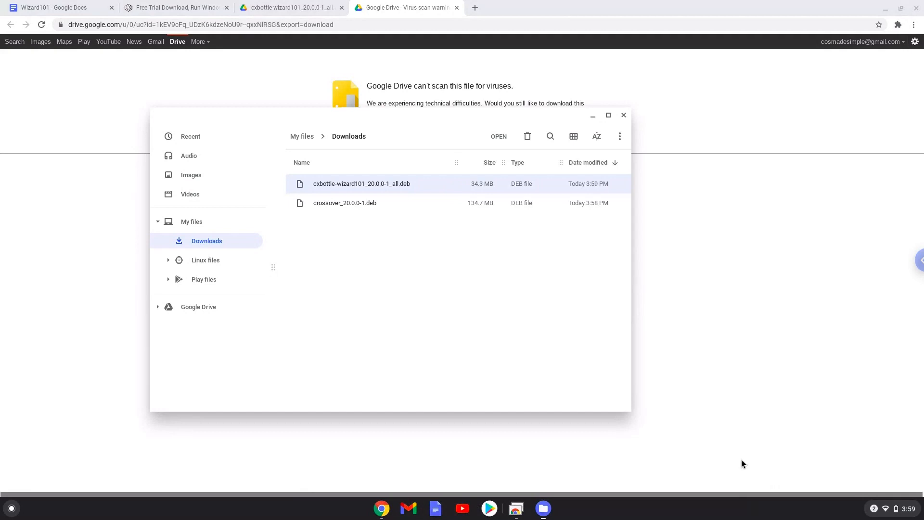
mouse_move(369, 206)
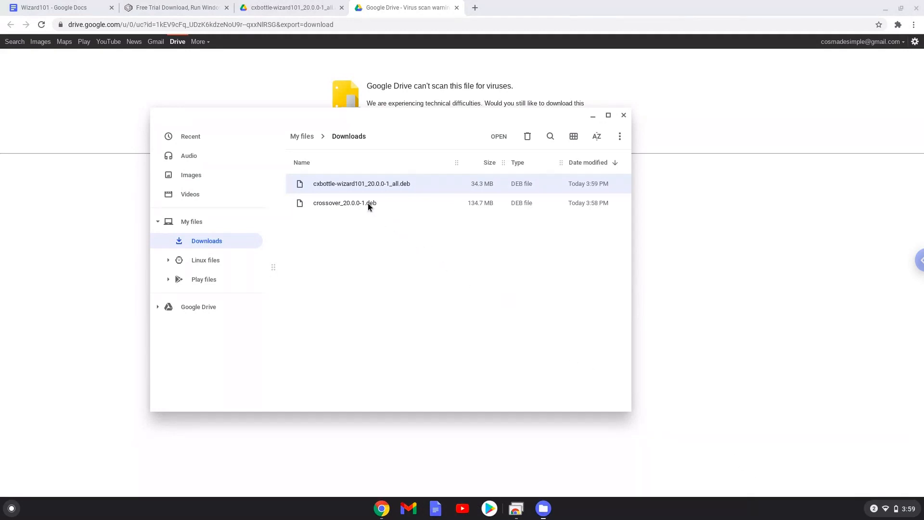
right_click(345, 203)
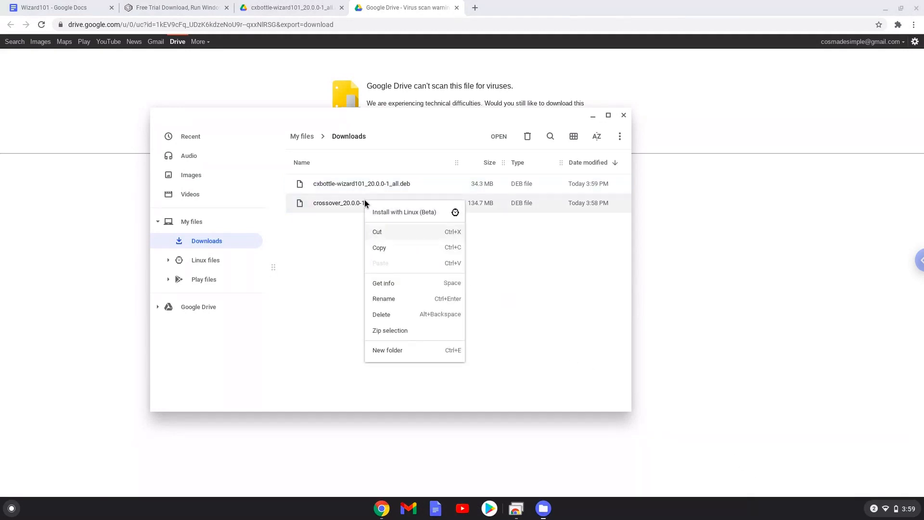
click(403, 211)
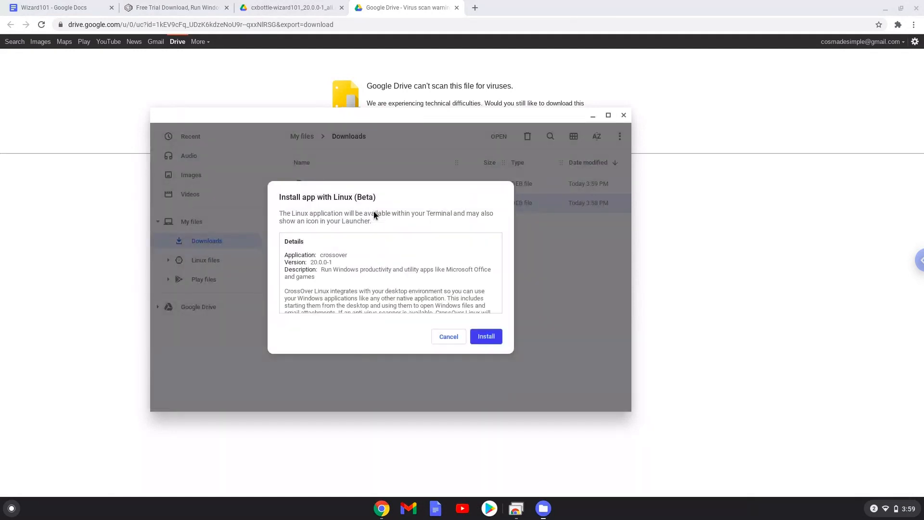
click(485, 336)
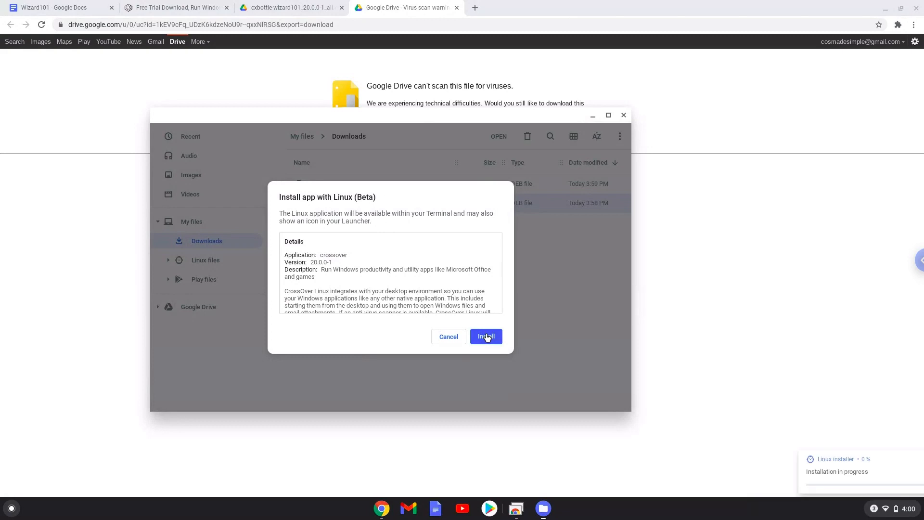
click(485, 336)
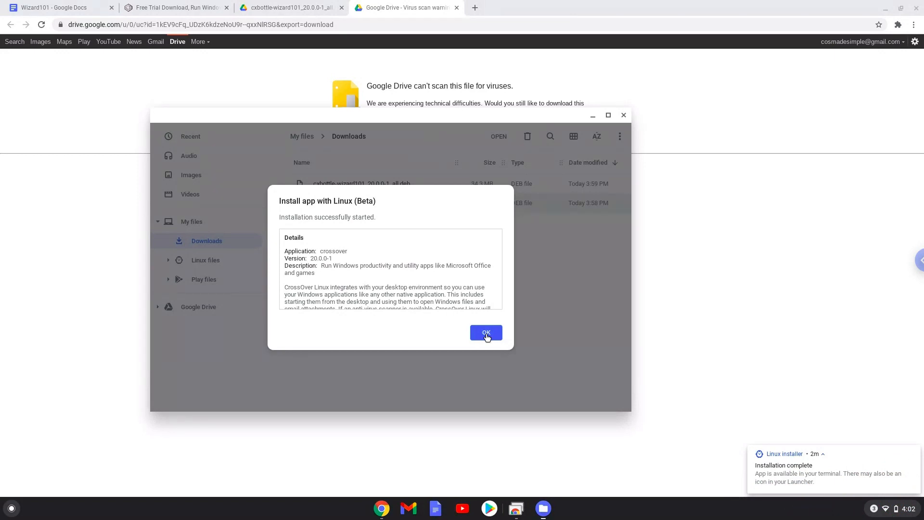
click(485, 332)
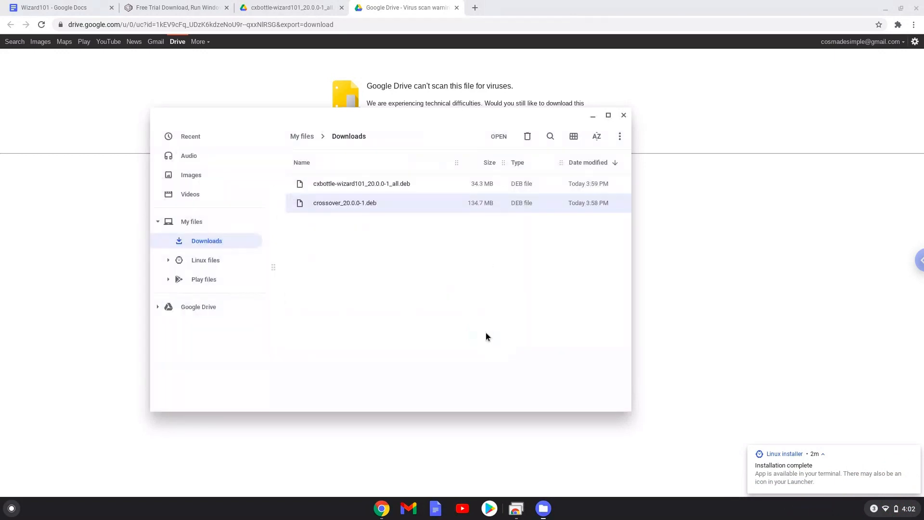
mouse_move(374, 188)
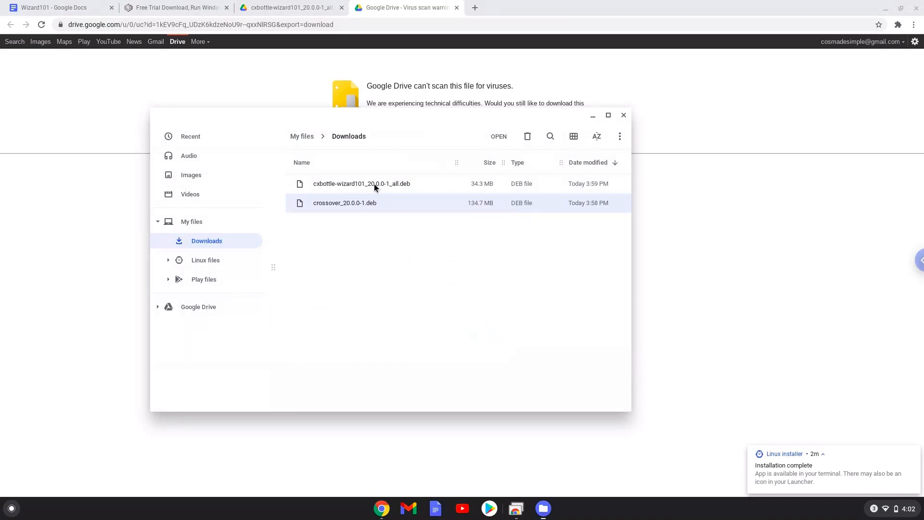
Step: Install cxbottle-wizard101_20.0.0-1_all.deb with Linux (Beta), then close the Files window
right_click(361, 182)
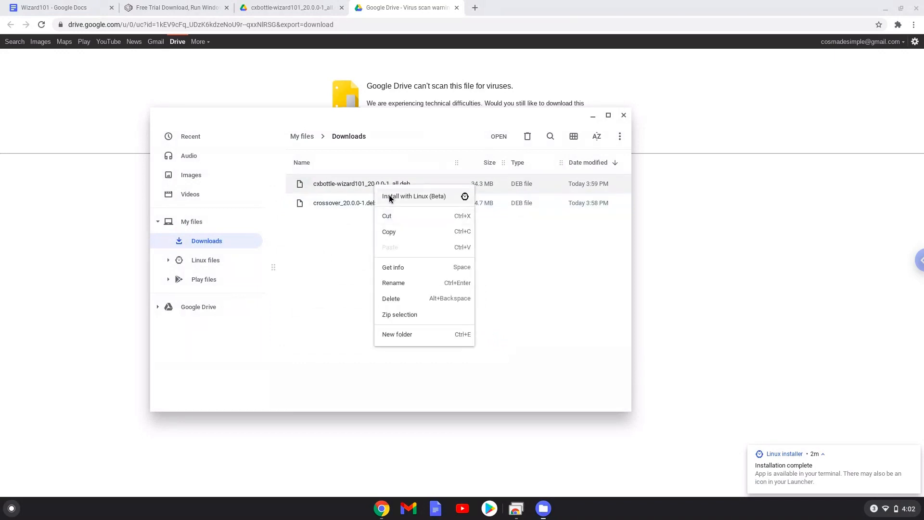
click(413, 196)
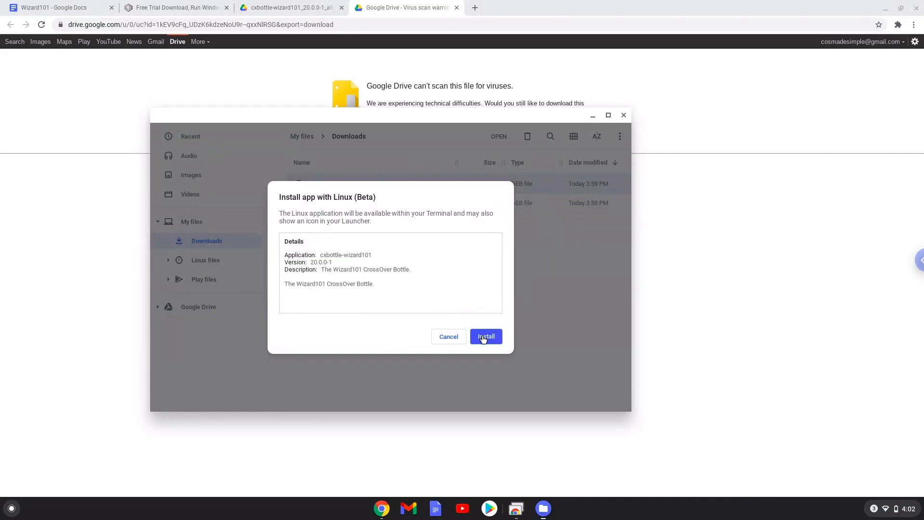
click(485, 336)
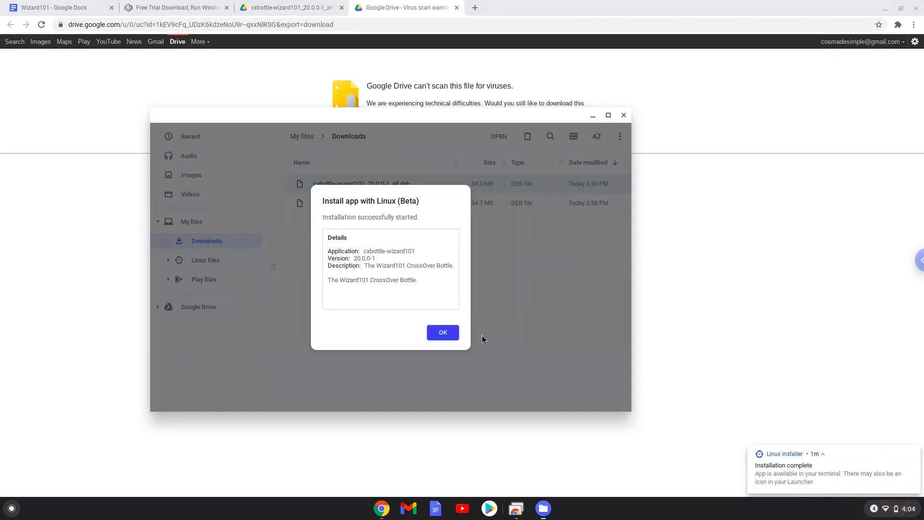
mouse_move(467, 337)
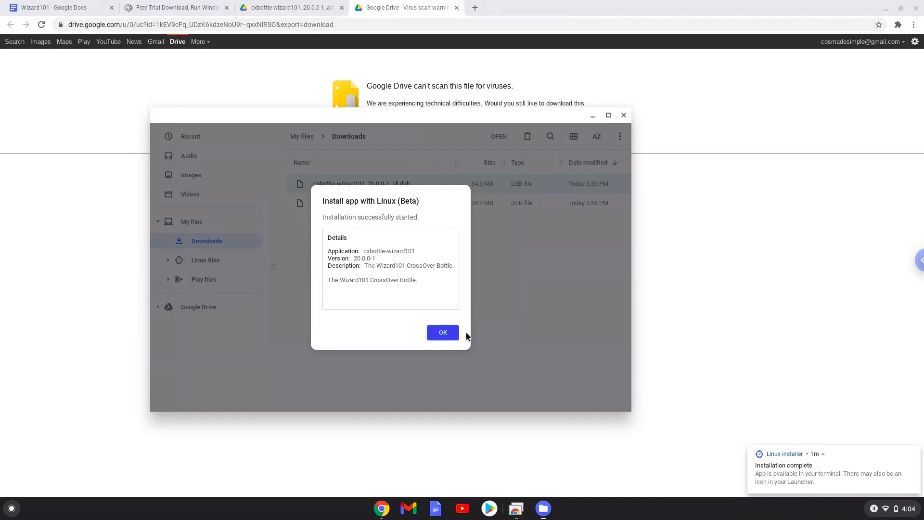
click(443, 332)
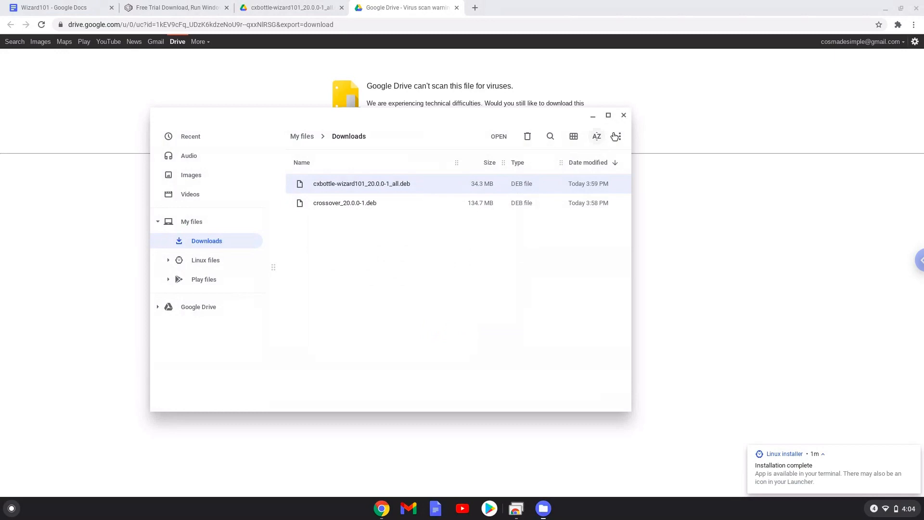
click(623, 114)
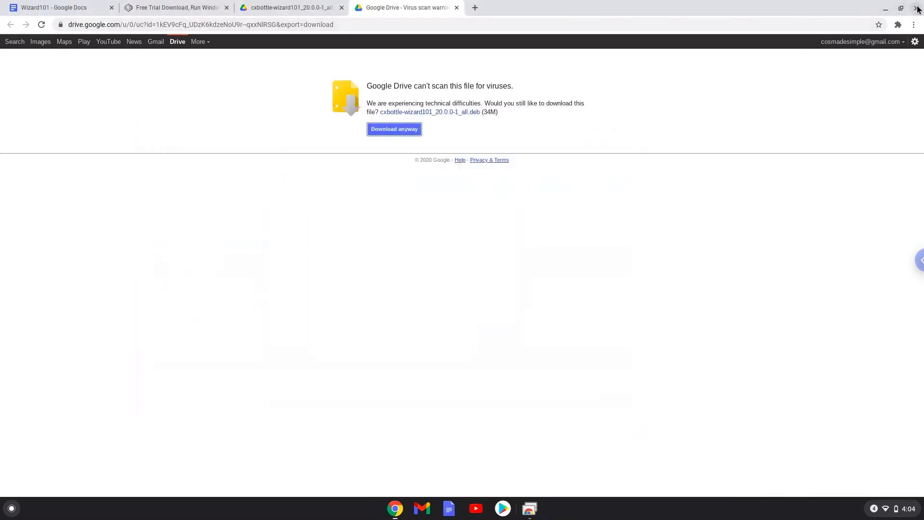
Step: Launch Play Wizard101 from the Linux apps folder in the Chrome OS launcher
click(918, 9)
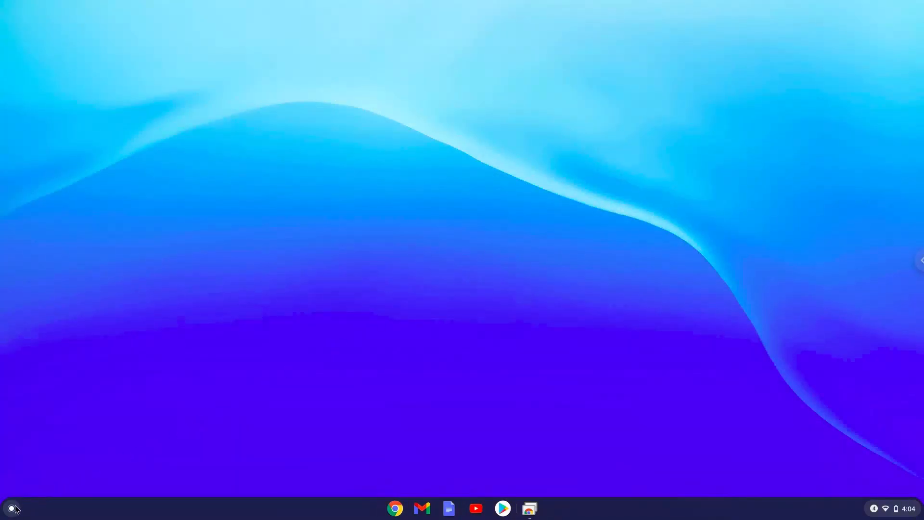
click(11, 509)
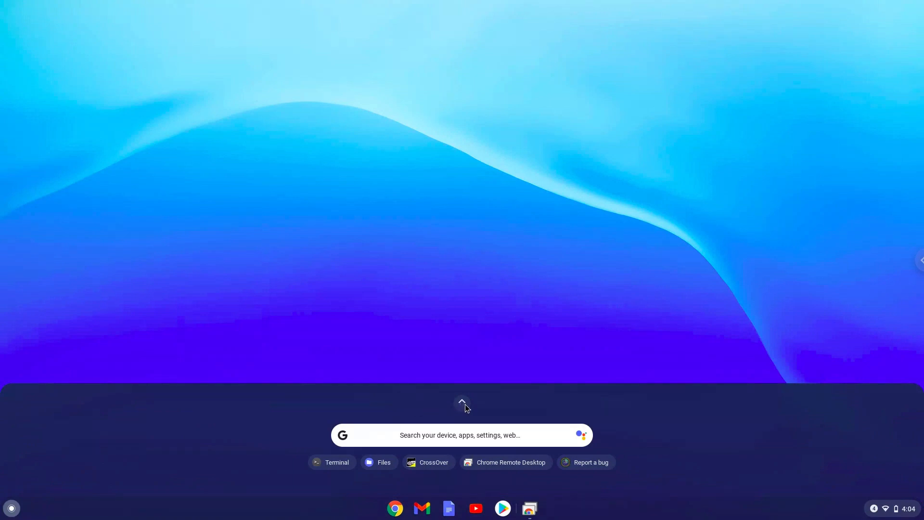
click(461, 403)
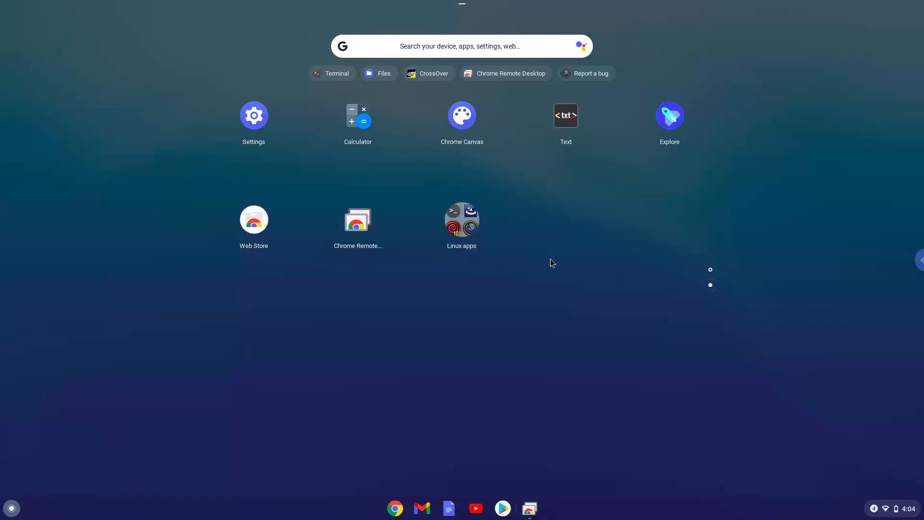
click(461, 219)
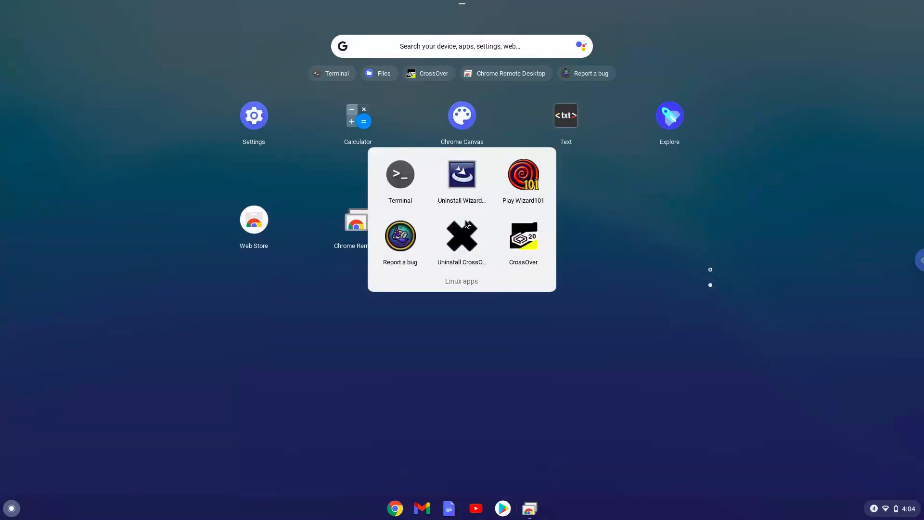
mouse_move(525, 175)
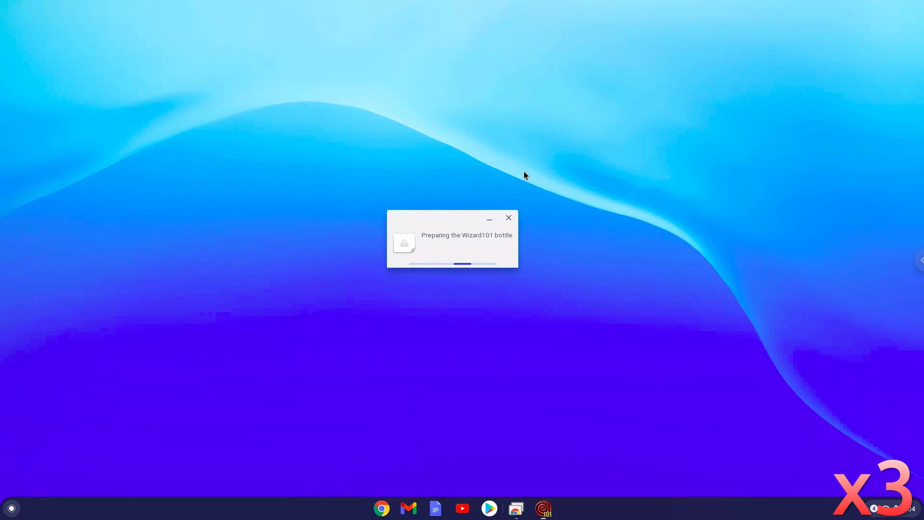
click(508, 217)
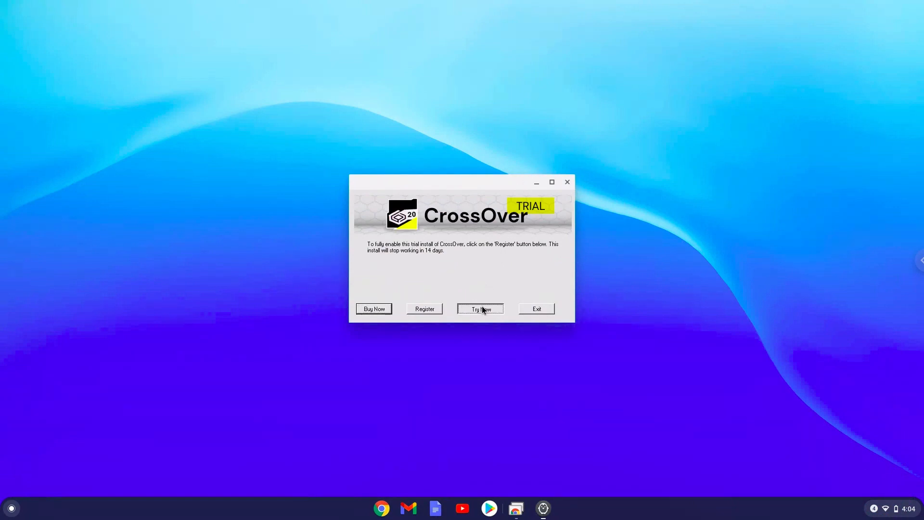
Step: Continue CrossOver as a trial with Try Now and maximize the loading Wizard101 launcher
click(480, 309)
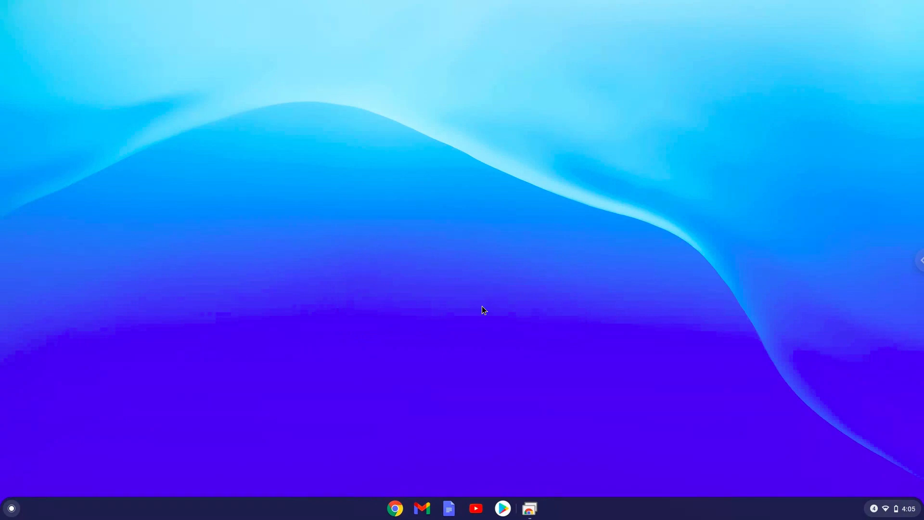
click(528, 507)
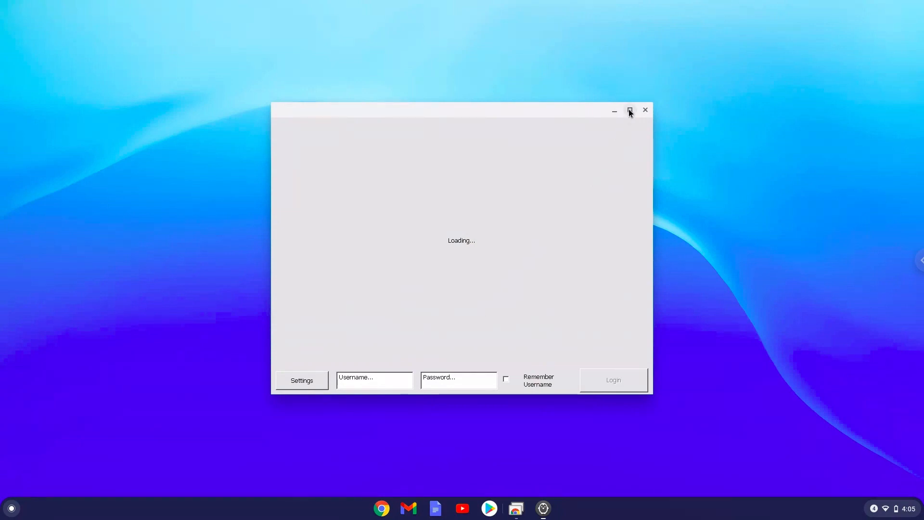
click(630, 110)
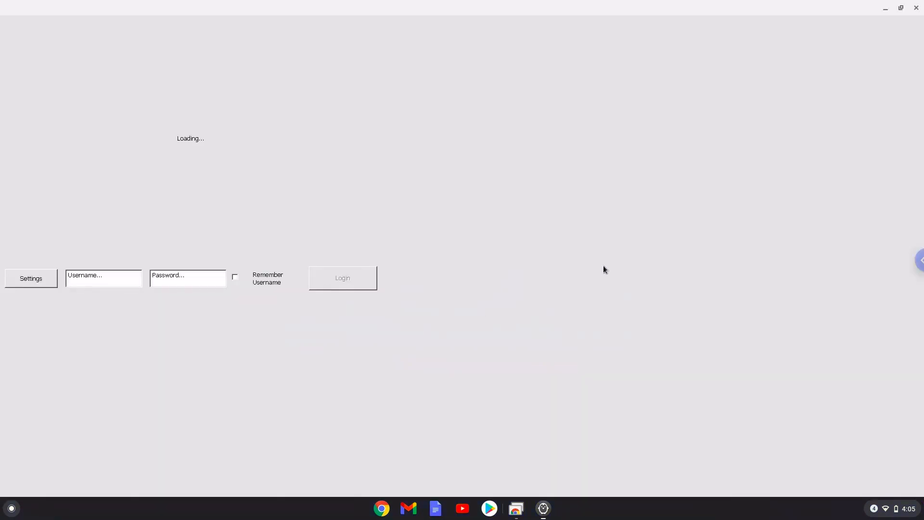
mouse_move(622, 392)
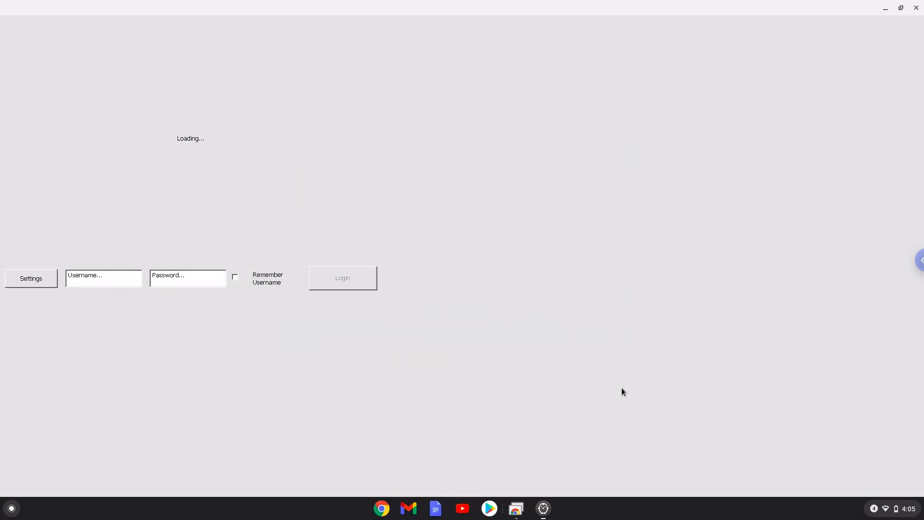